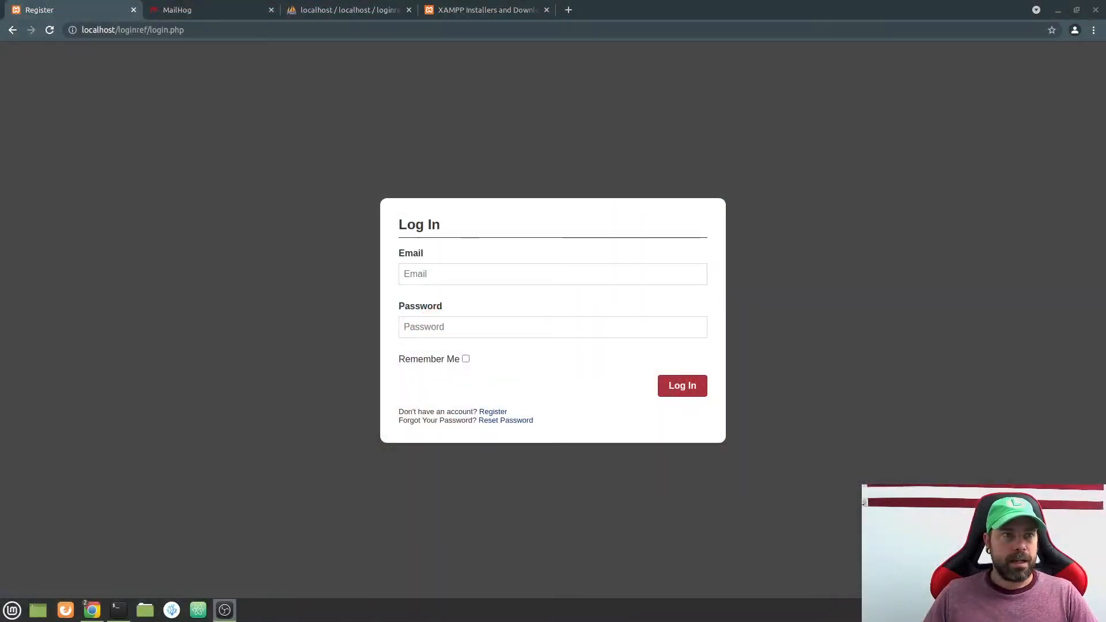
{"action": "mouse_move", "coordinate": [364, 312]}
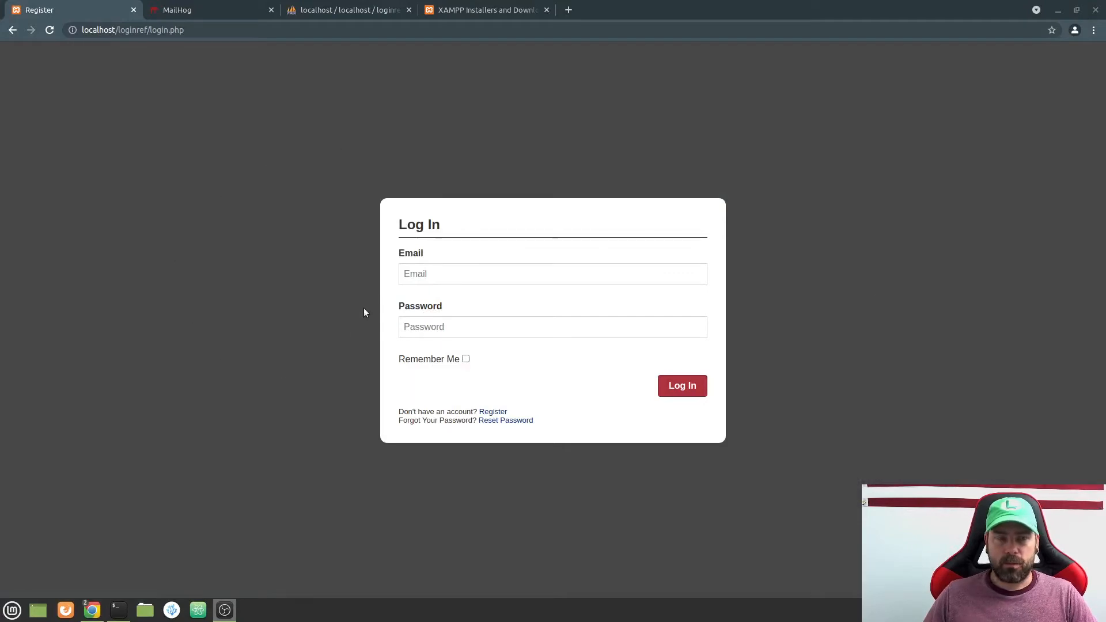
{"action": "mouse_move", "coordinate": [299, 248]}
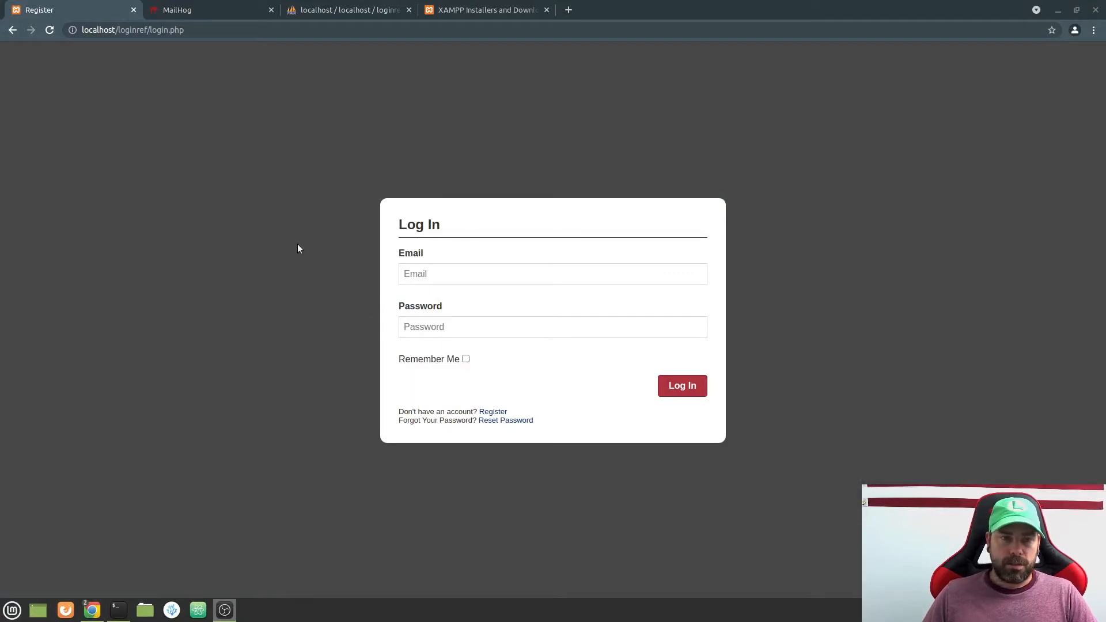
{"action": "mouse_move", "coordinate": [407, 193]}
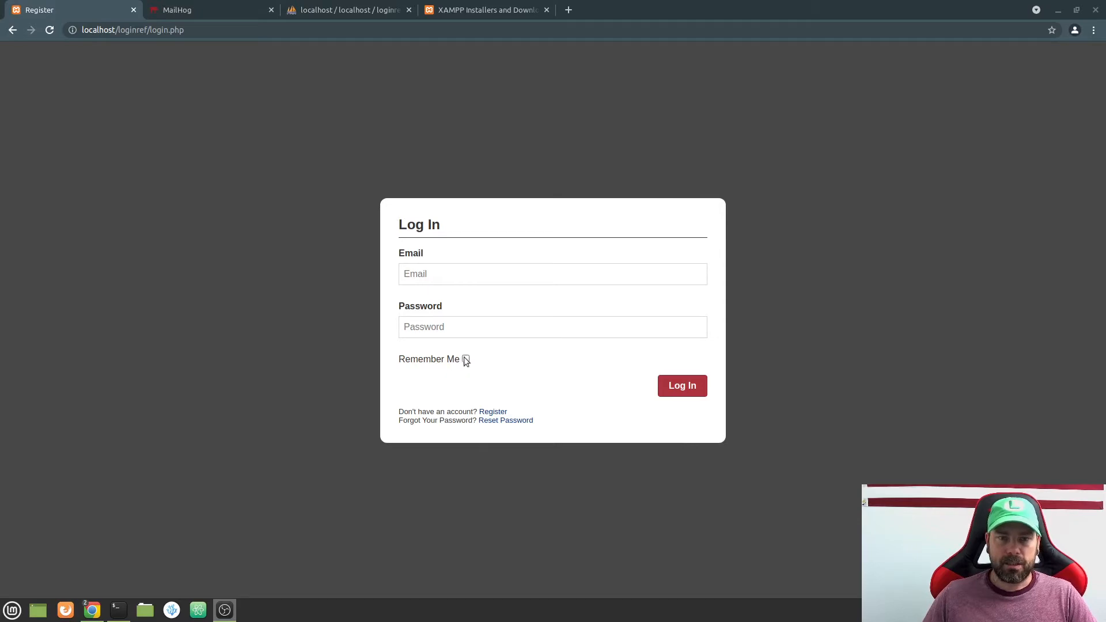
{"action": "mouse_move", "coordinate": [516, 423]}
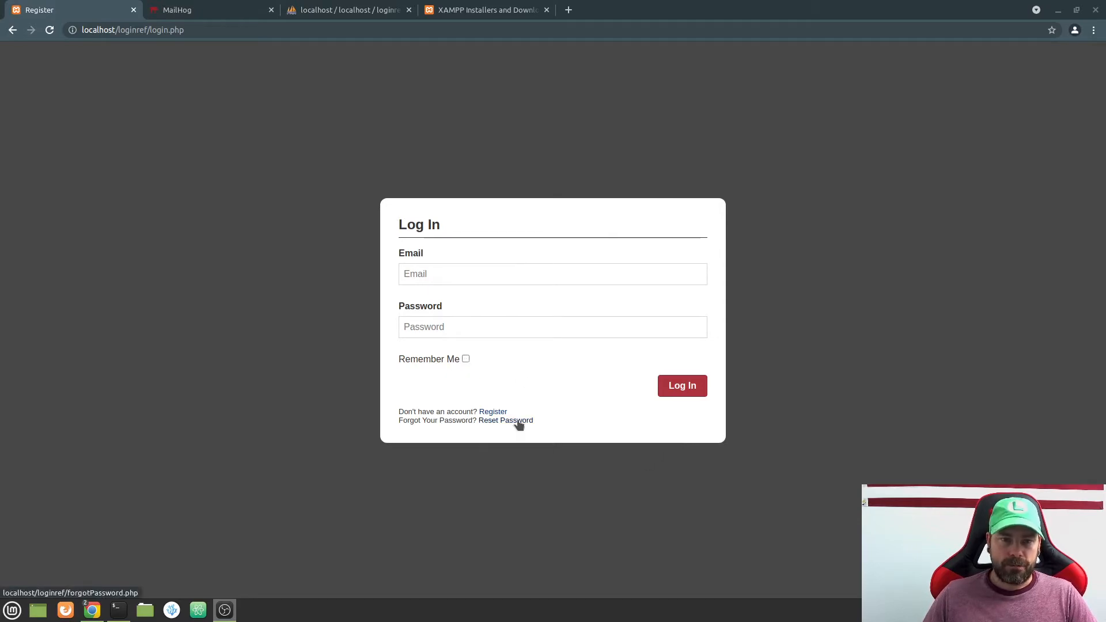
{"action": "mouse_move", "coordinate": [518, 426]}
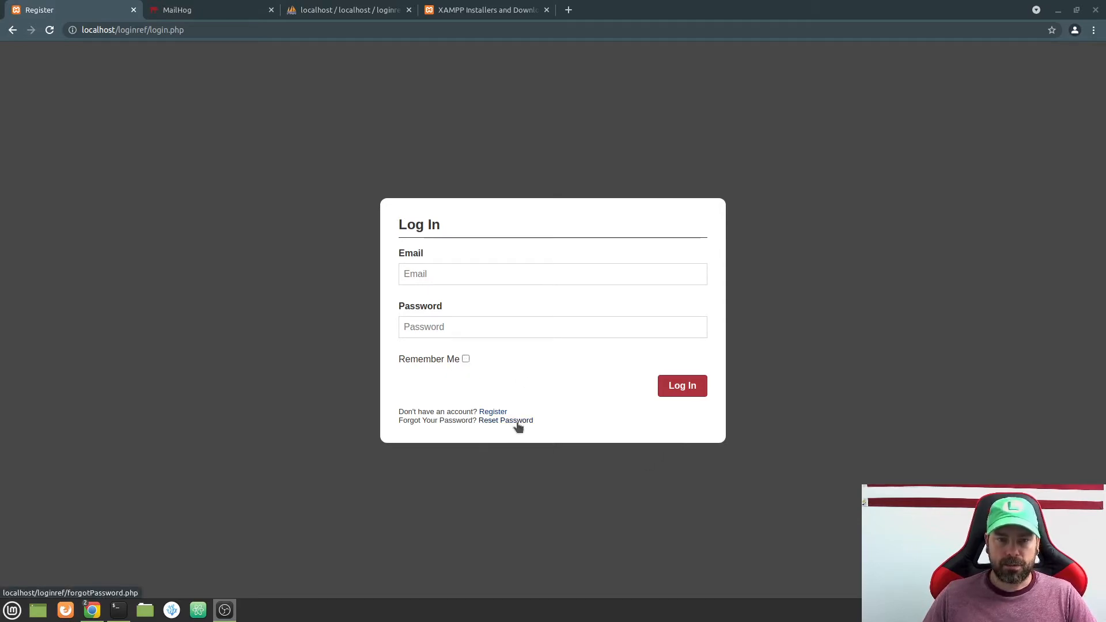
- Glance at the password reset page, cancel back to login, and open the registration form
{"action": "left_click", "coordinate": [505, 420]}
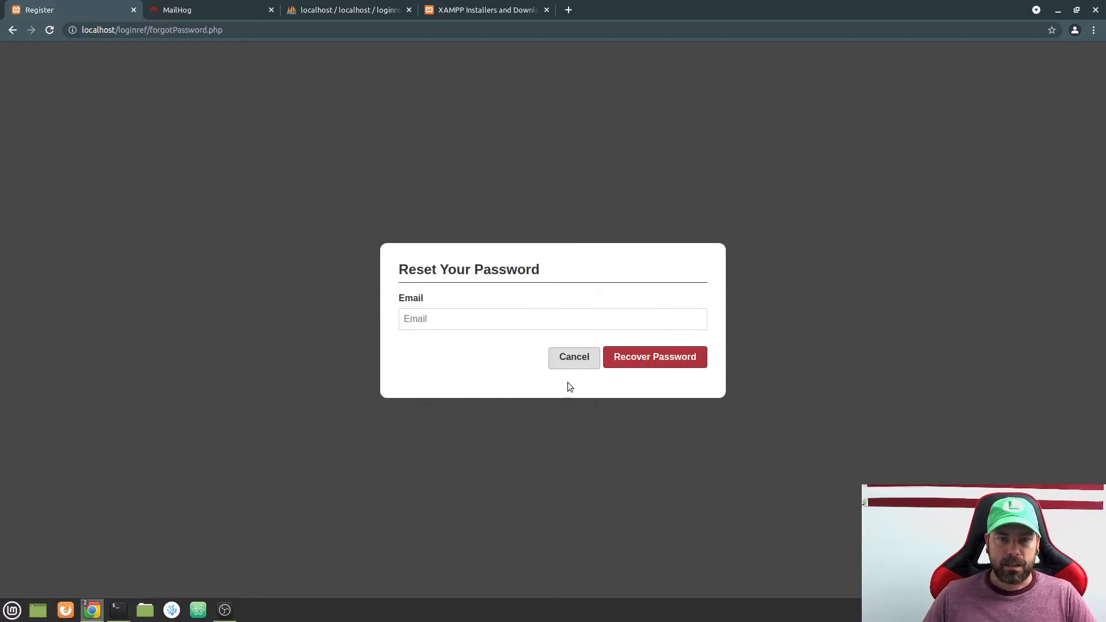
{"action": "mouse_move", "coordinate": [593, 367]}
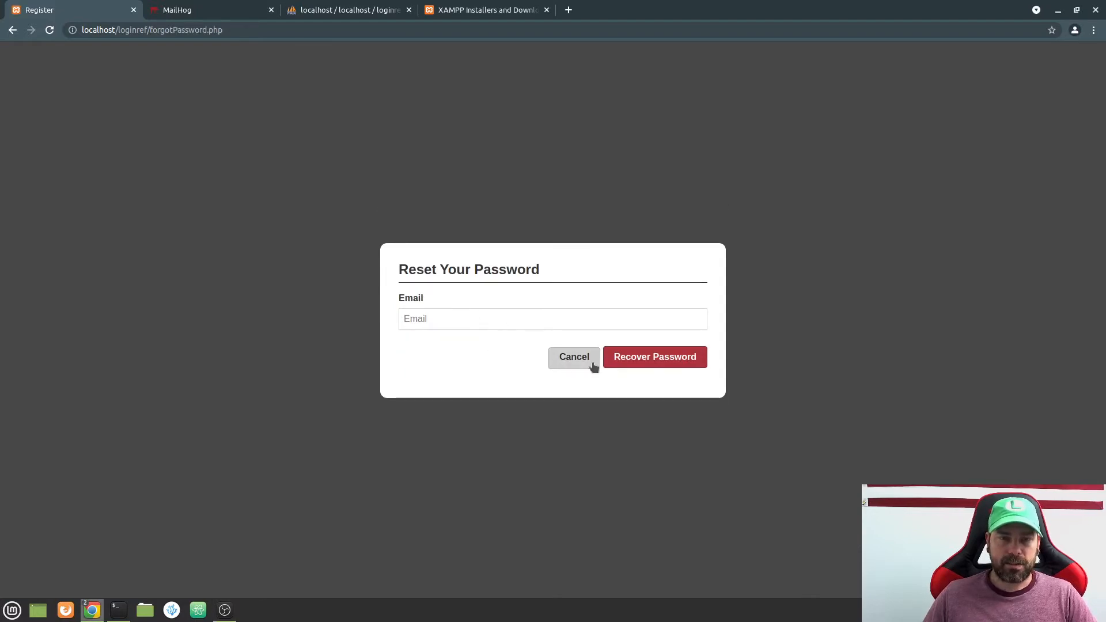
{"action": "mouse_move", "coordinate": [568, 359]}
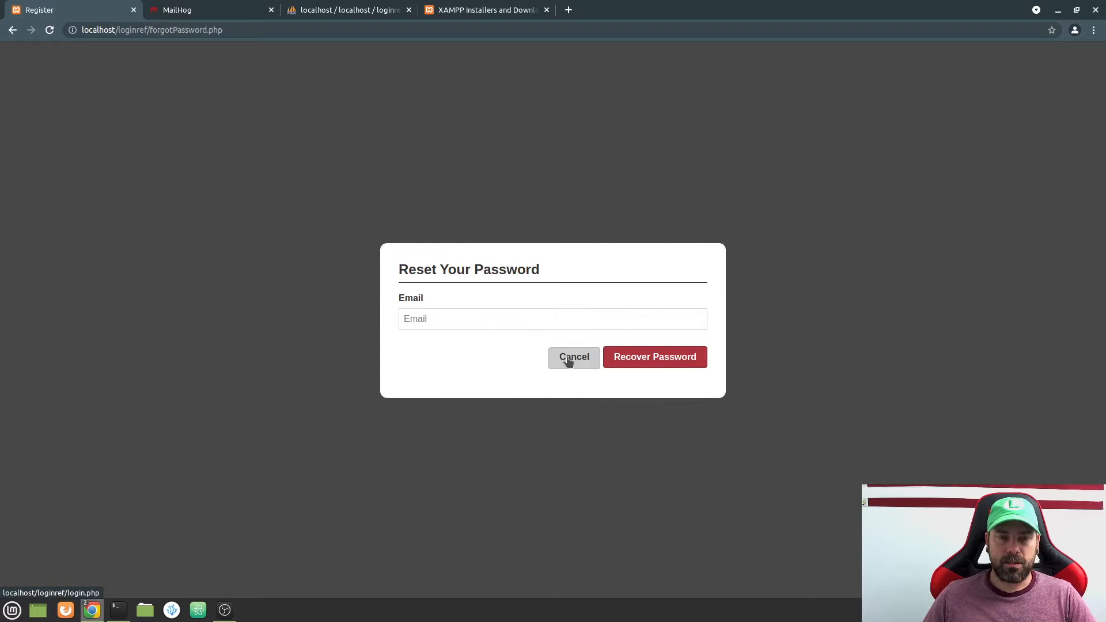
{"action": "left_click", "coordinate": [573, 357]}
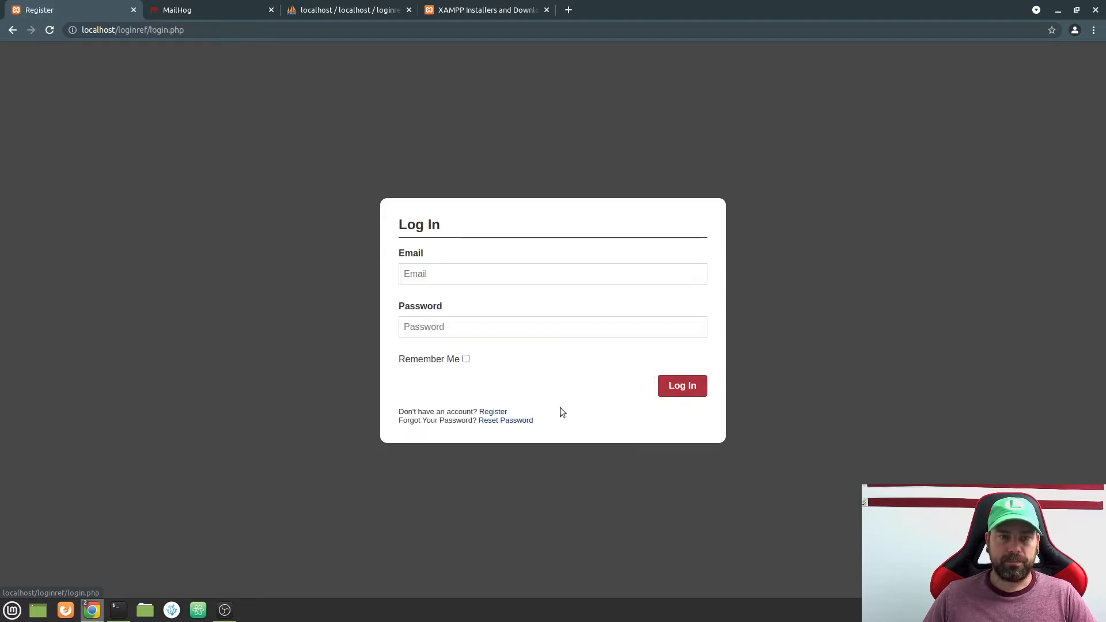
{"action": "mouse_move", "coordinate": [499, 420]}
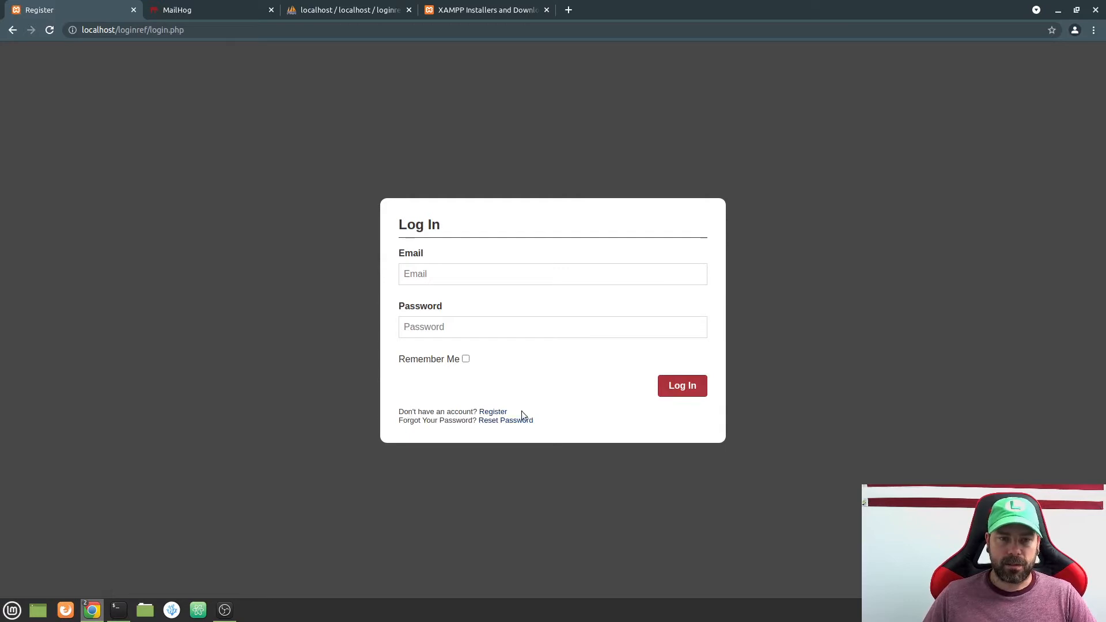
{"action": "left_click", "coordinate": [493, 411]}
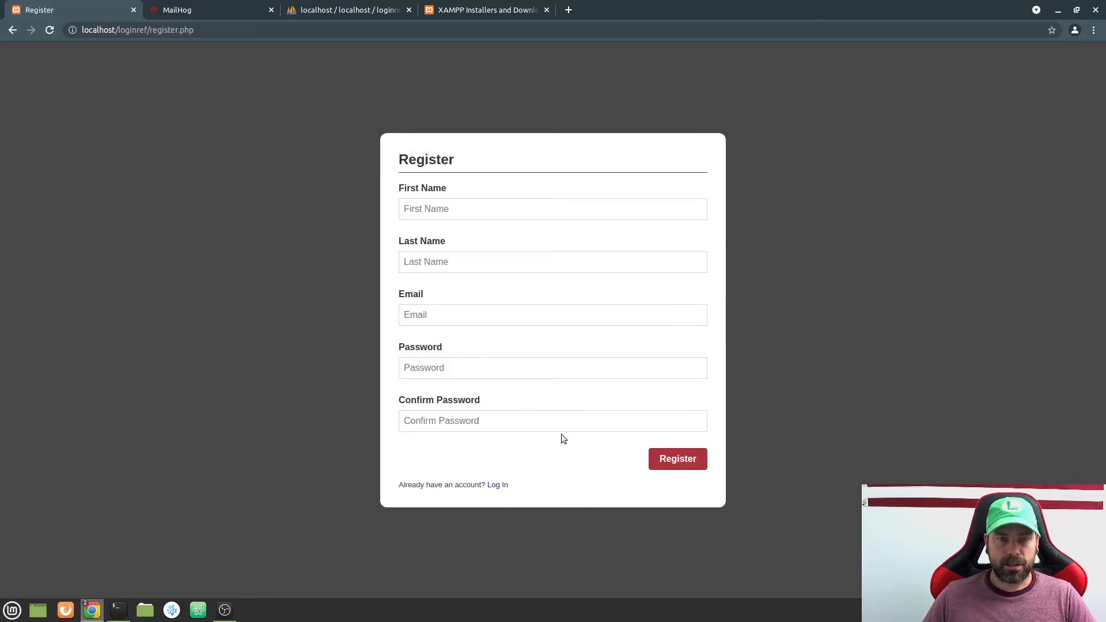
{"action": "left_click", "coordinate": [553, 209]}
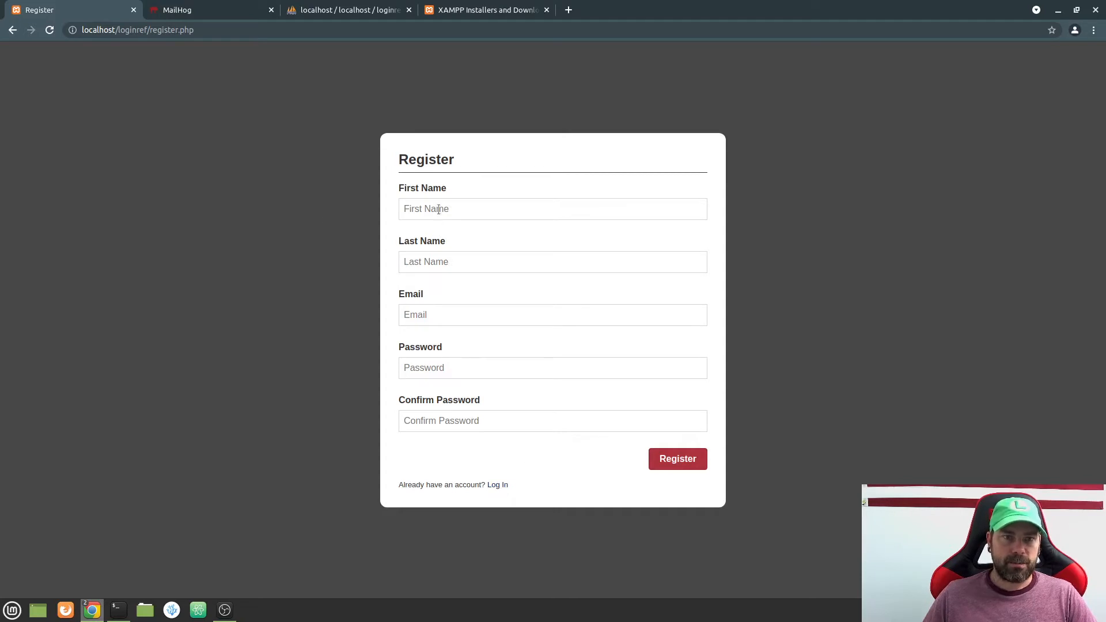
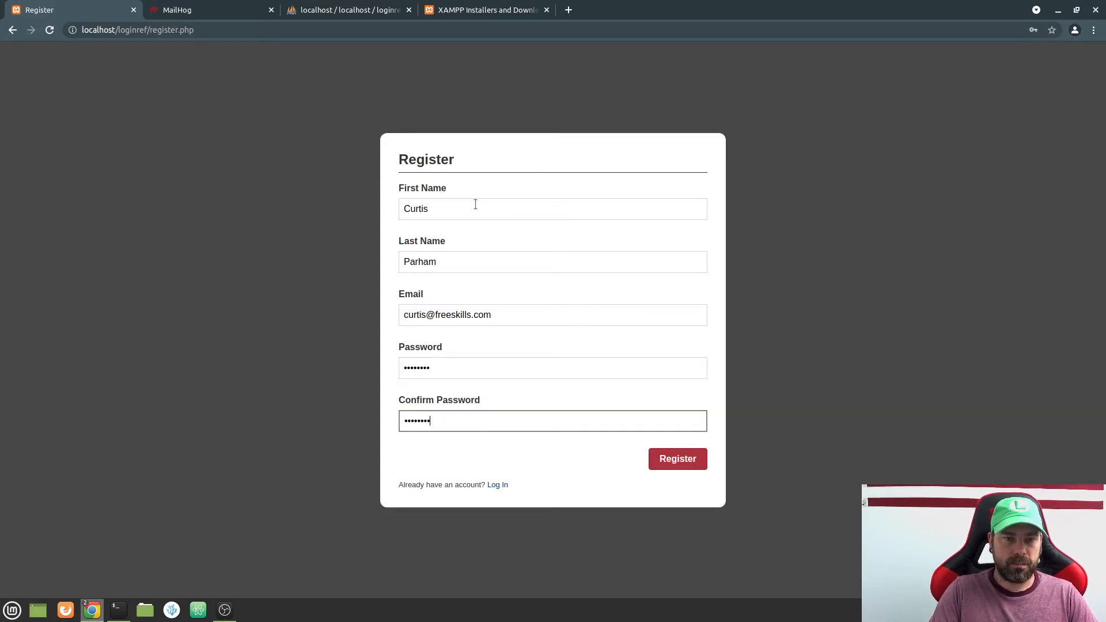
{"action": "left_click", "coordinate": [677, 458]}
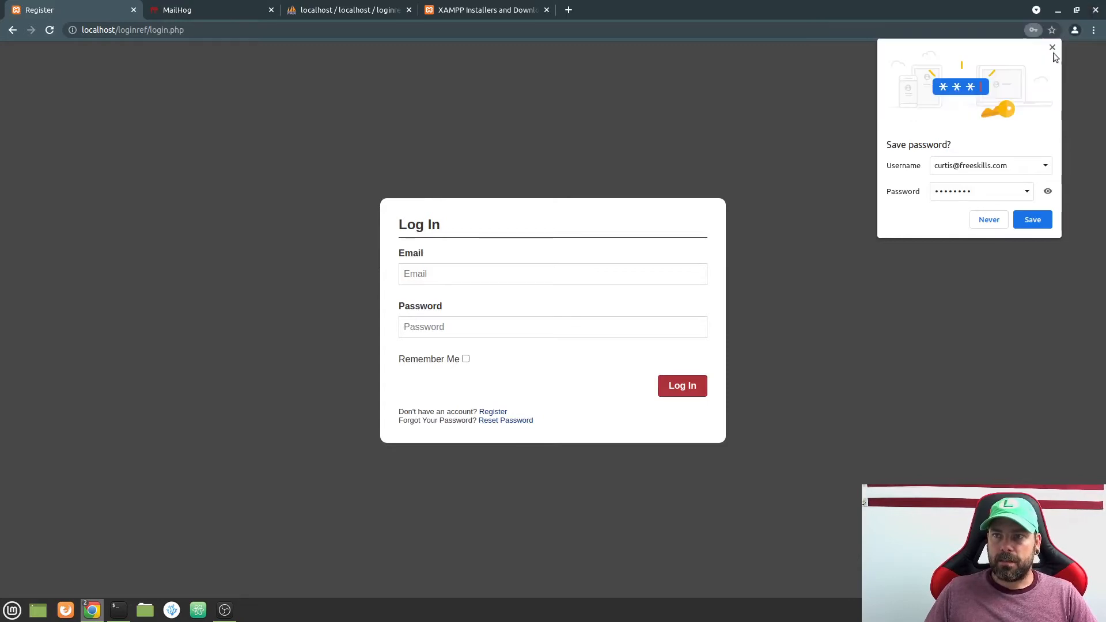
- Open the Please Verify Your Account email in MailHog and follow its verify.php link
{"action": "left_click", "coordinate": [196, 9]}
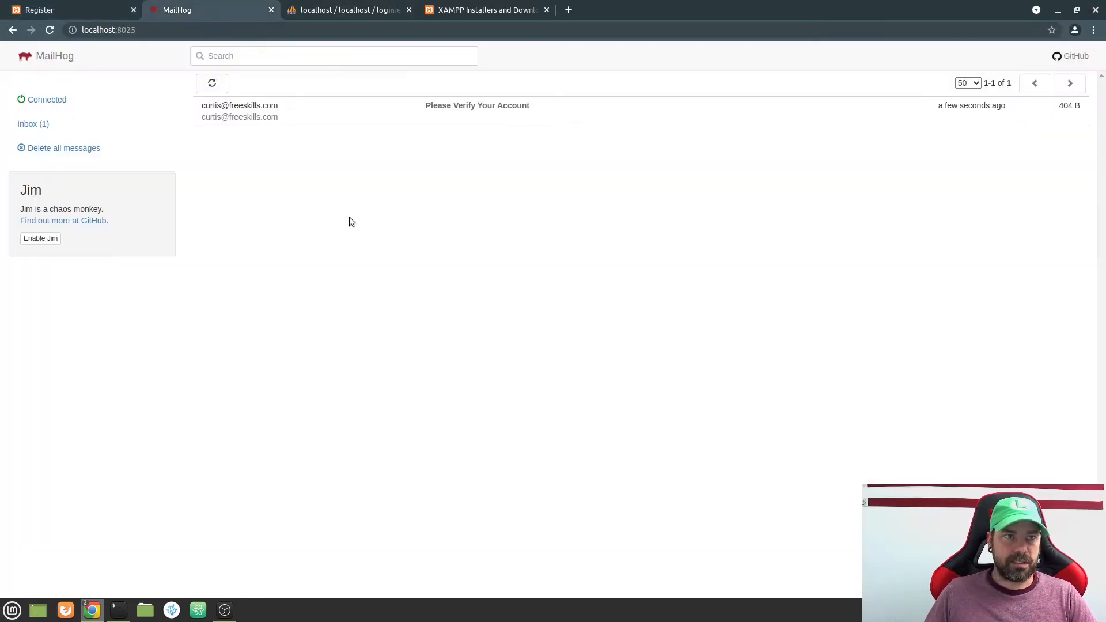
{"action": "mouse_move", "coordinate": [137, 59]}
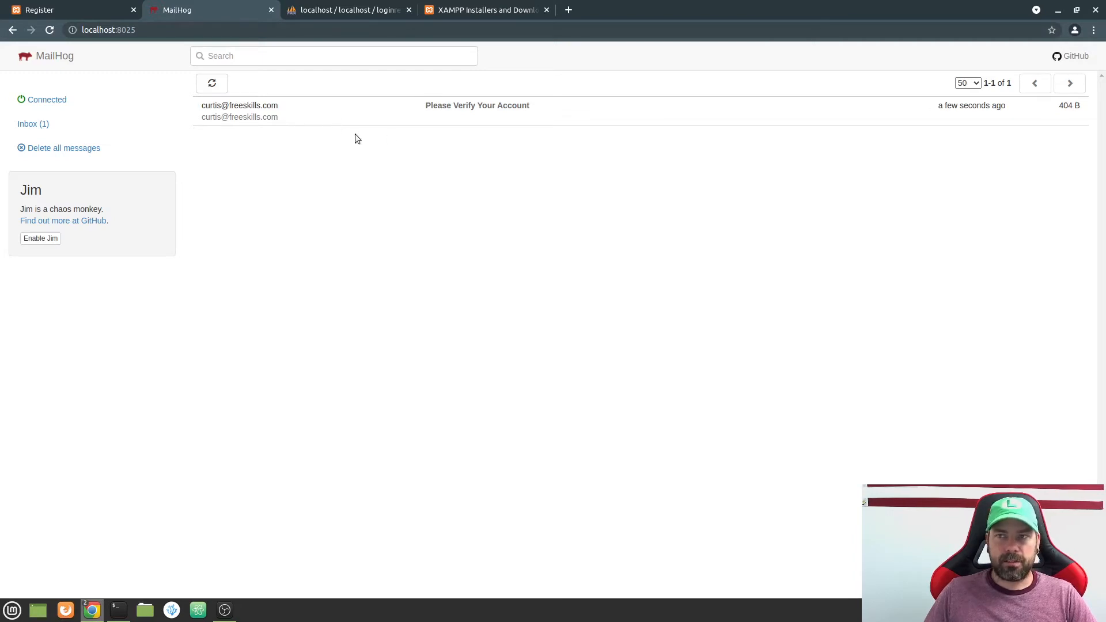
{"action": "left_click", "coordinate": [477, 106]}
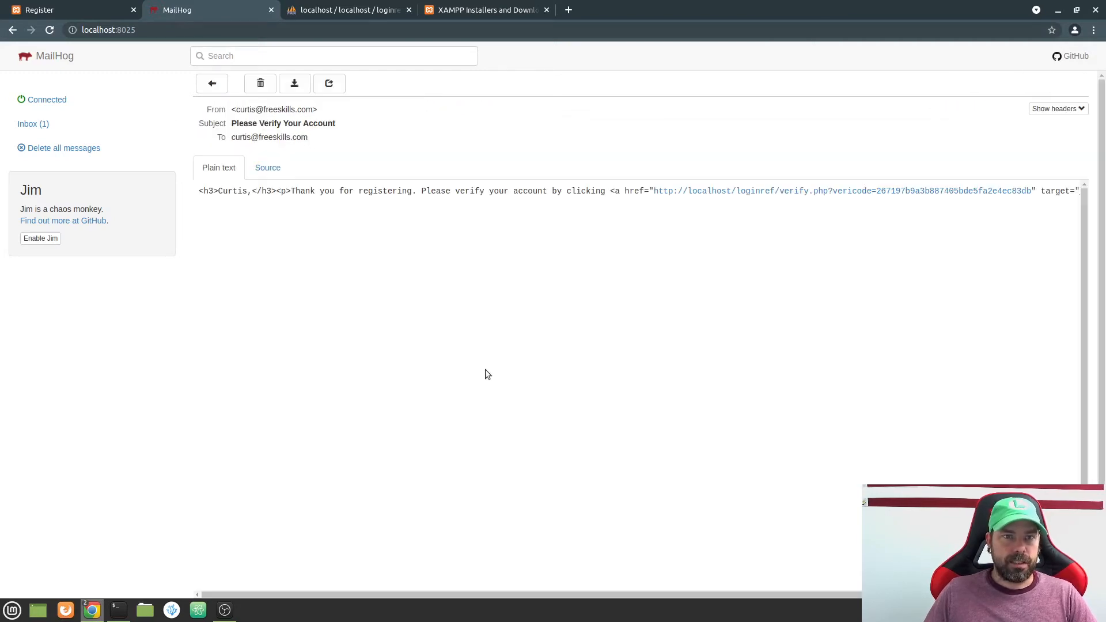
{"action": "mouse_move", "coordinate": [932, 183]}
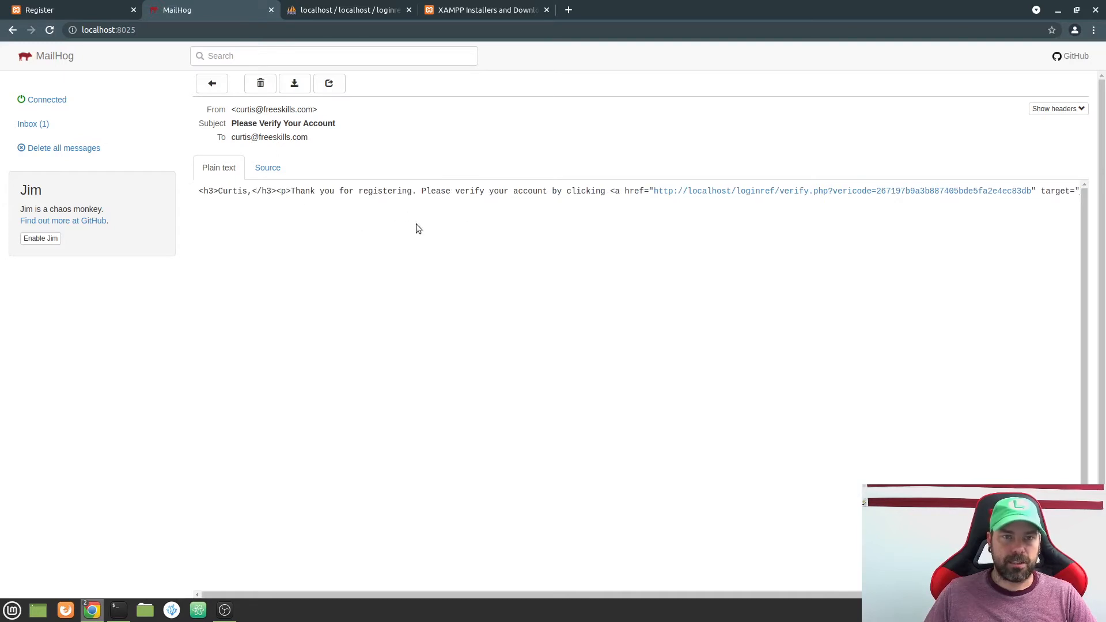
{"action": "mouse_move", "coordinate": [635, 221]}
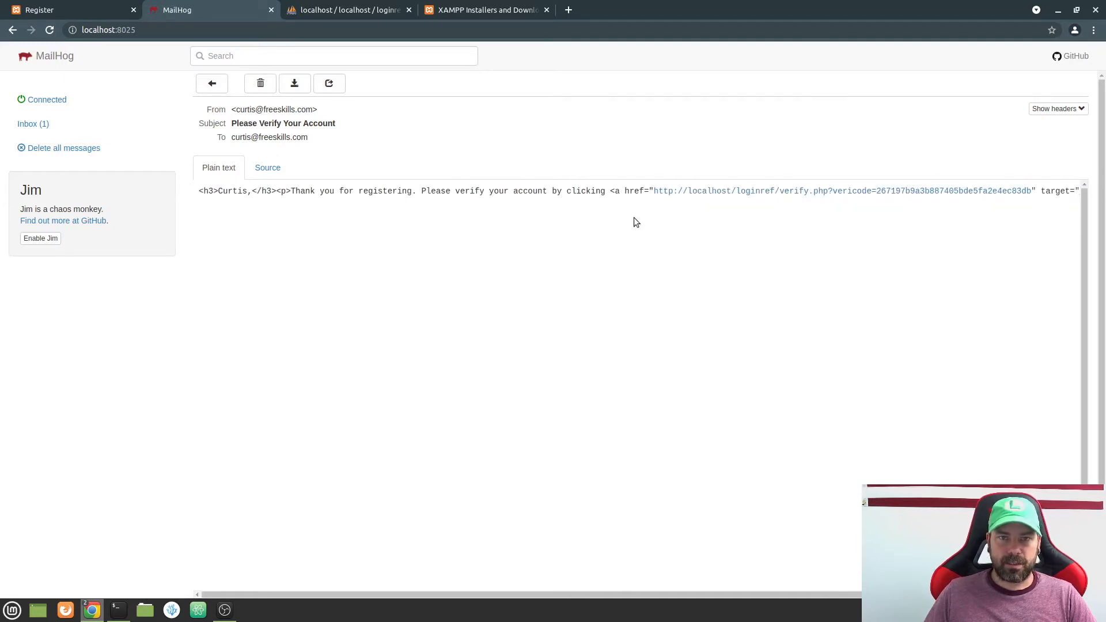
{"action": "mouse_move", "coordinate": [448, 200]}
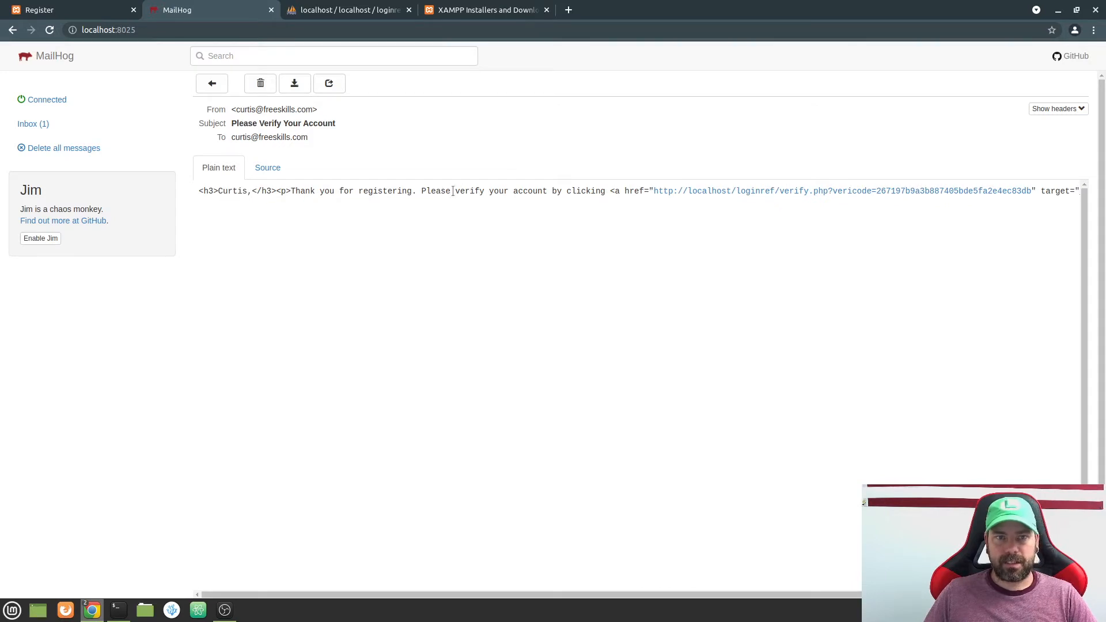
{"action": "mouse_move", "coordinate": [710, 201]}
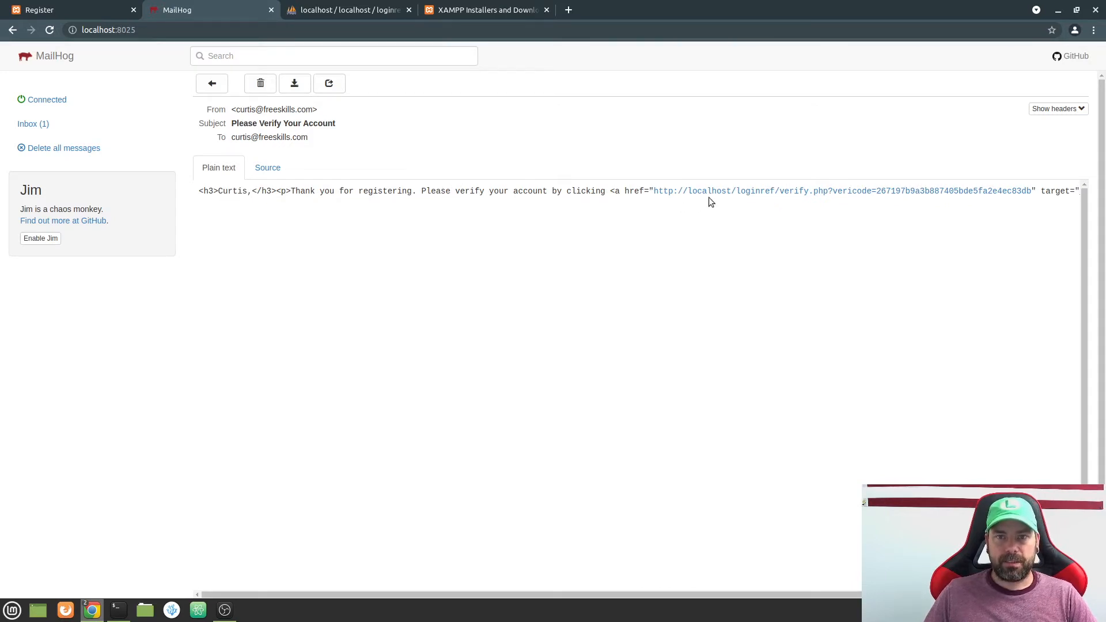
{"action": "right_click", "coordinate": [712, 190]}
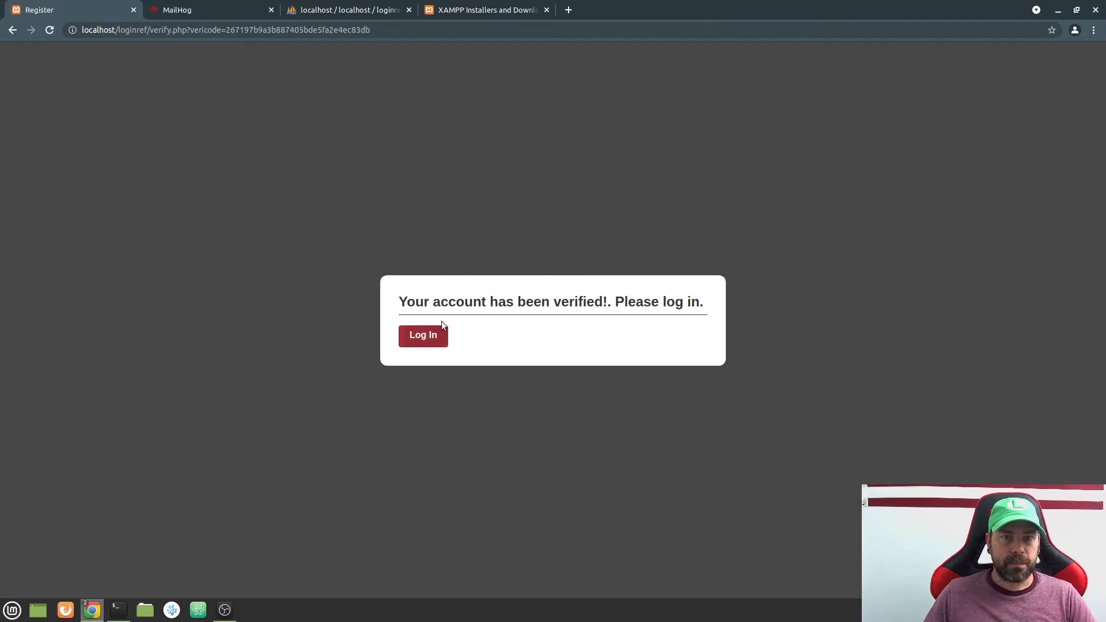
{"action": "left_click_drag", "start_coordinate": [398, 301], "coordinate": [663, 302]}
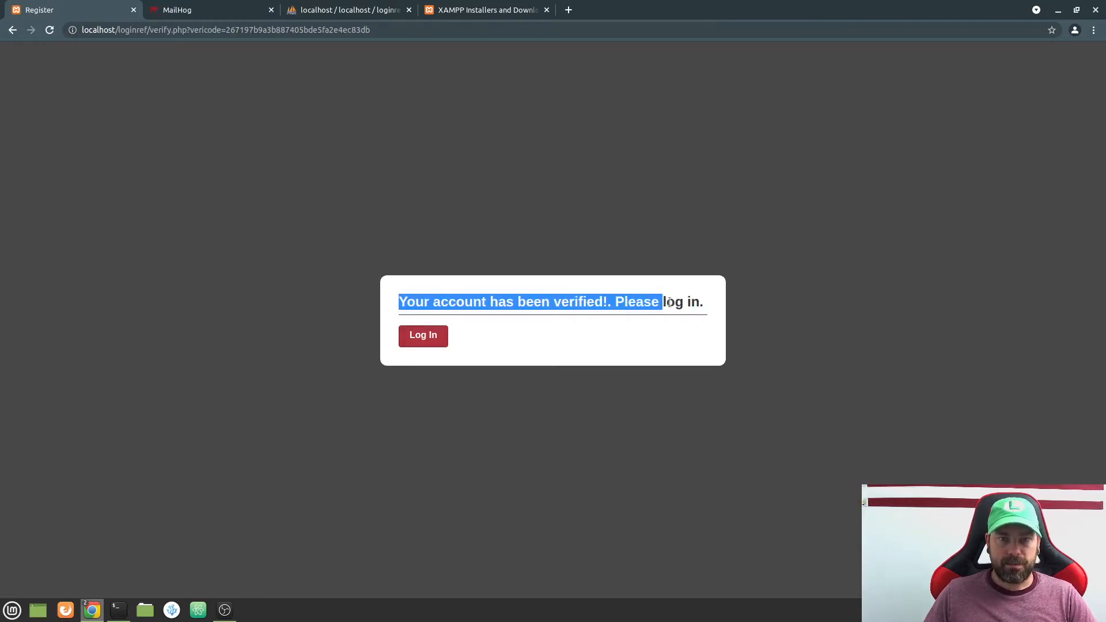
{"action": "left_click", "coordinate": [367, 116]}
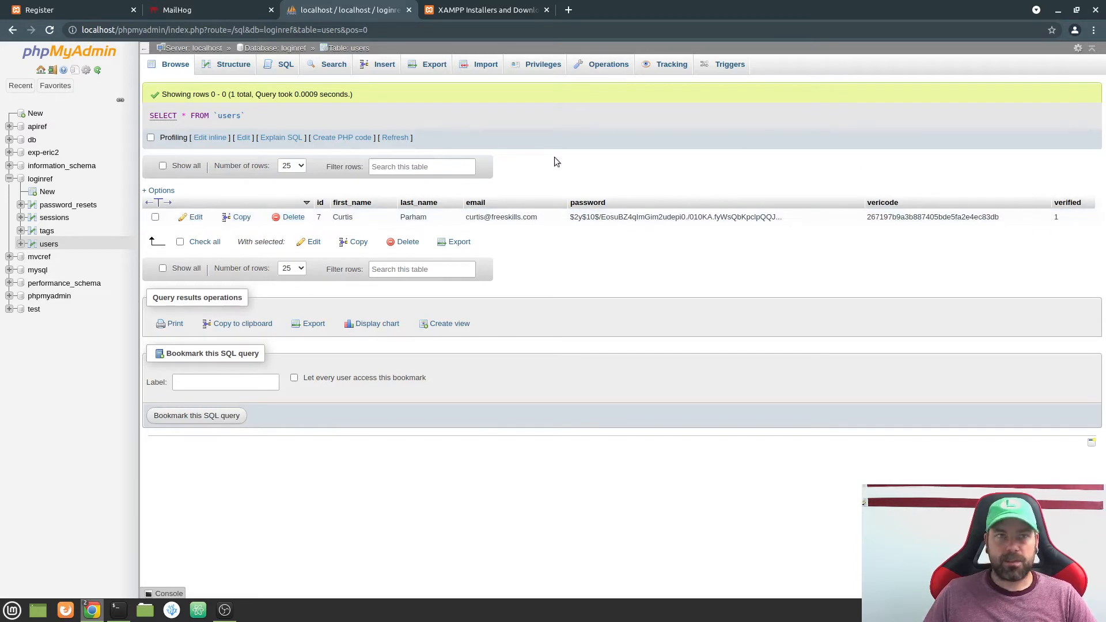
- Continue from the verified page to login and try signing in with 'password', which fails
{"action": "left_click", "coordinate": [178, 10]}
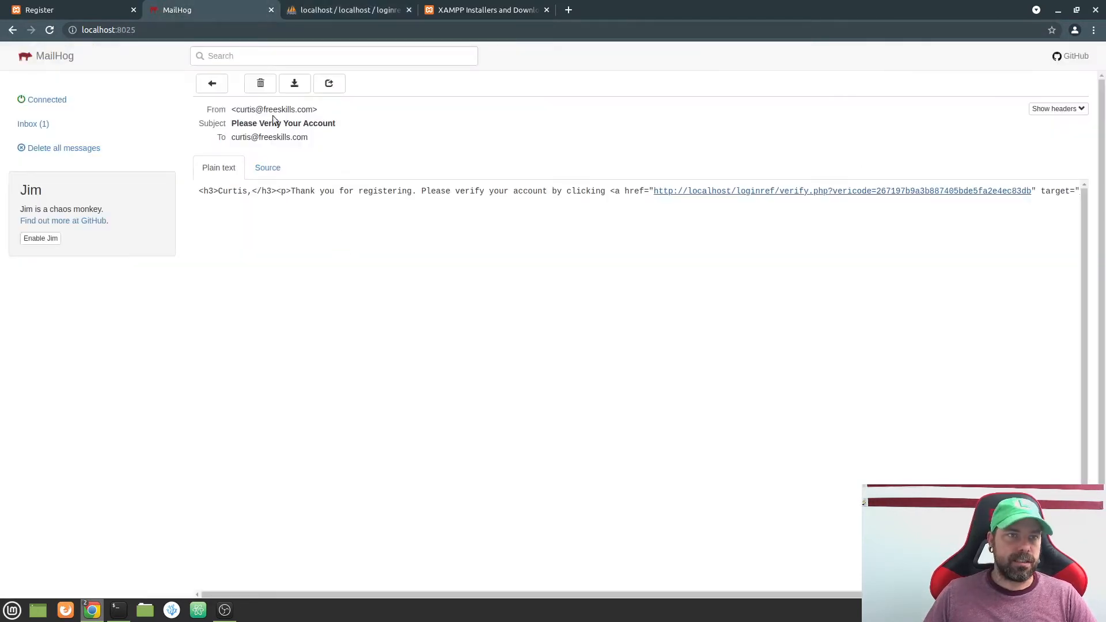
{"action": "left_click", "coordinate": [842, 191]}
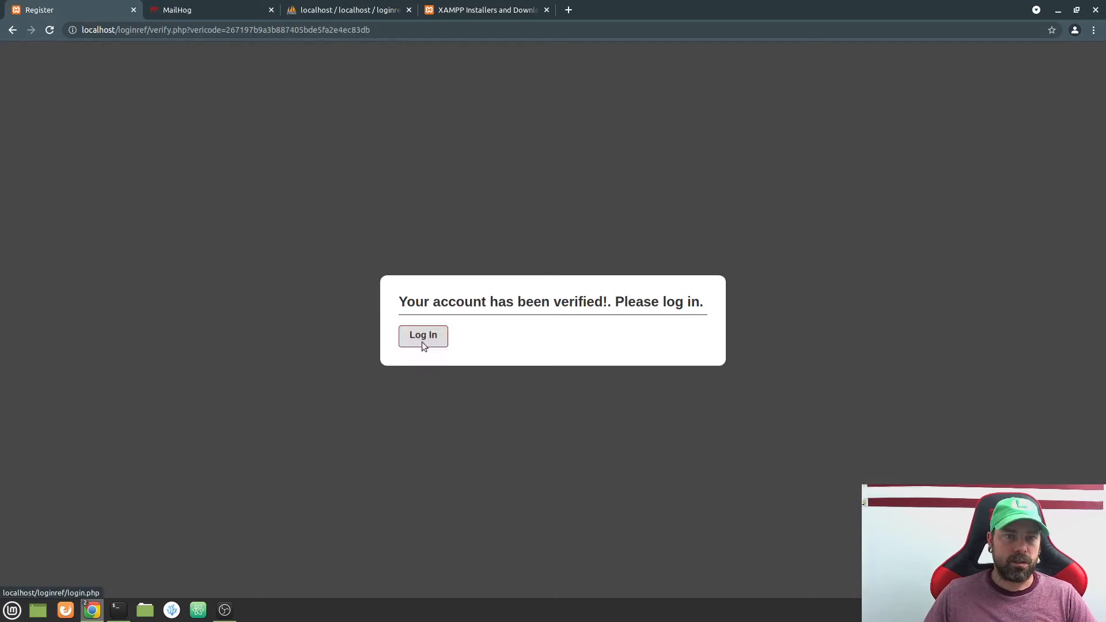
{"action": "left_click", "coordinate": [423, 335]}
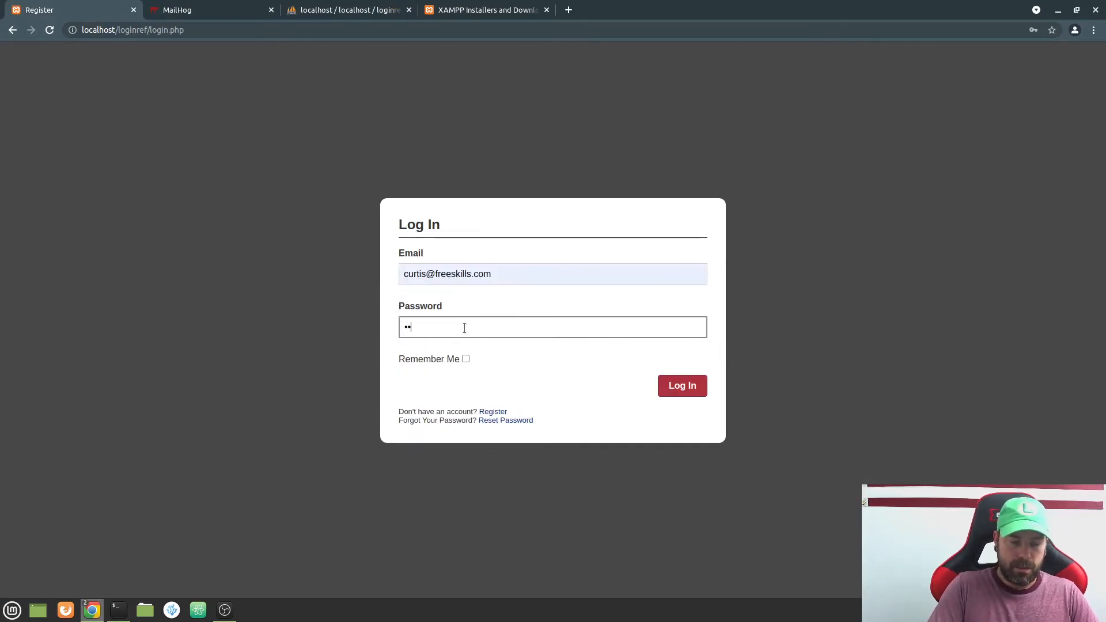
{"action": "type", "text": "password"}
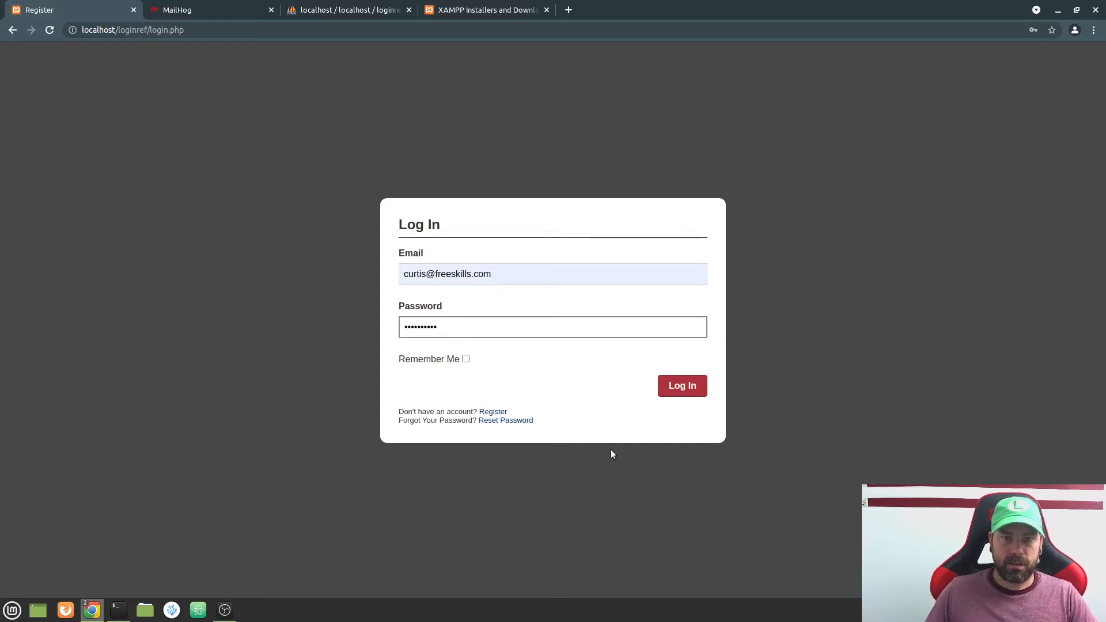
{"action": "left_click", "coordinate": [682, 385]}
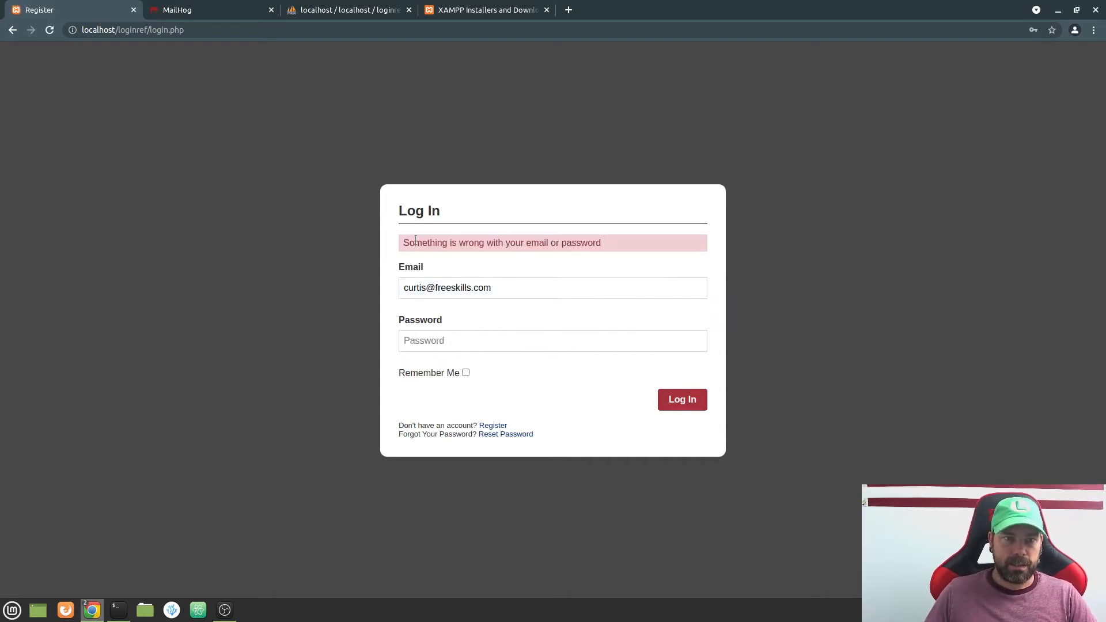
{"action": "mouse_move", "coordinate": [474, 256]}
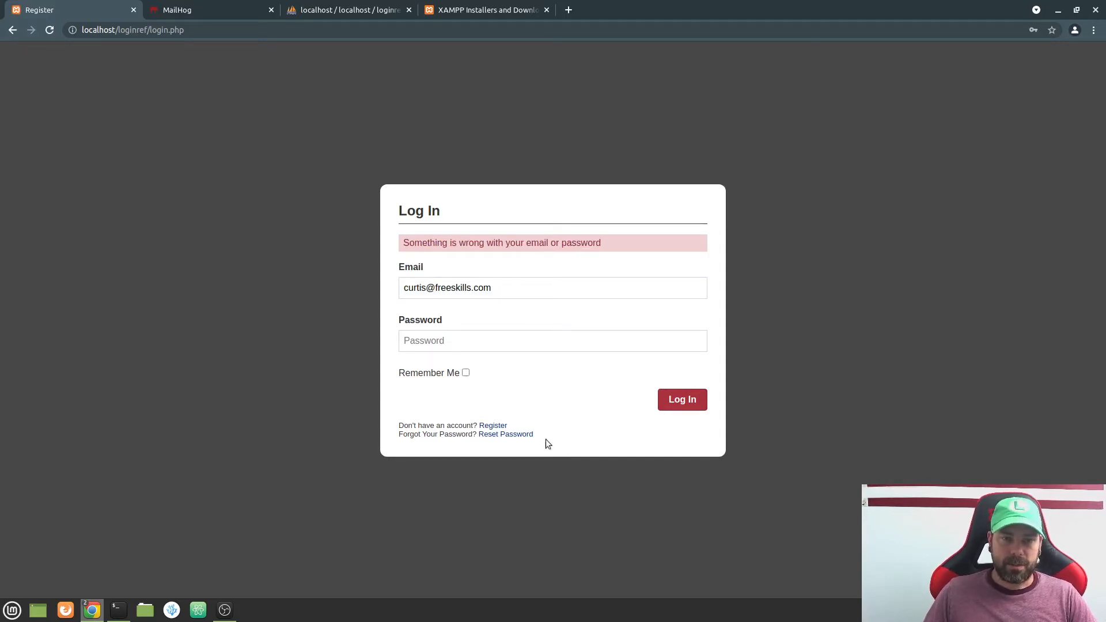
{"action": "left_click", "coordinate": [505, 434]}
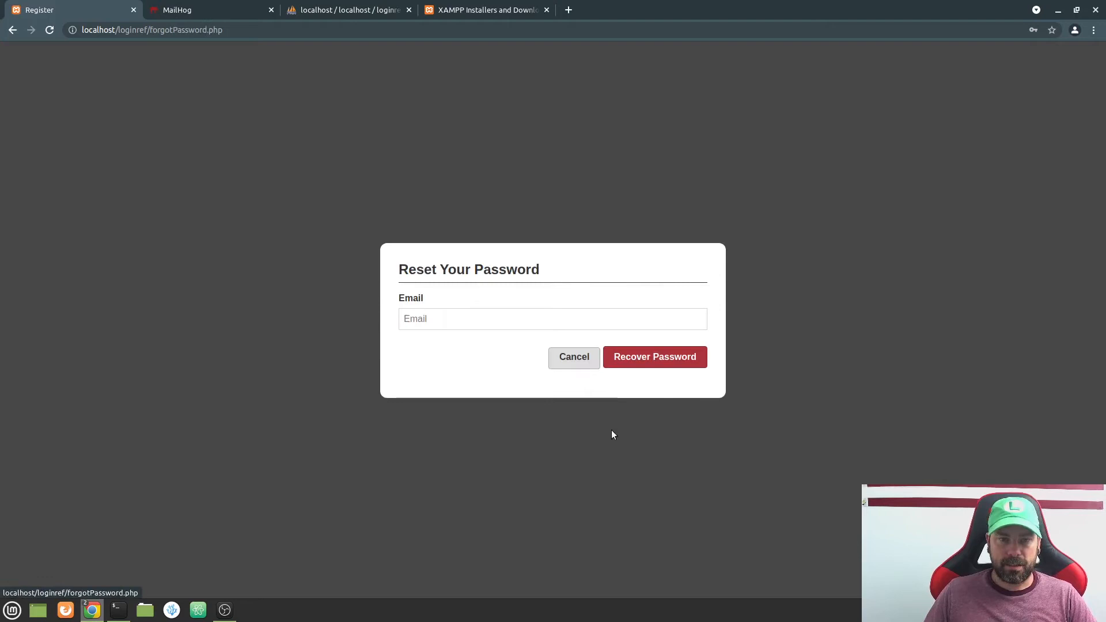
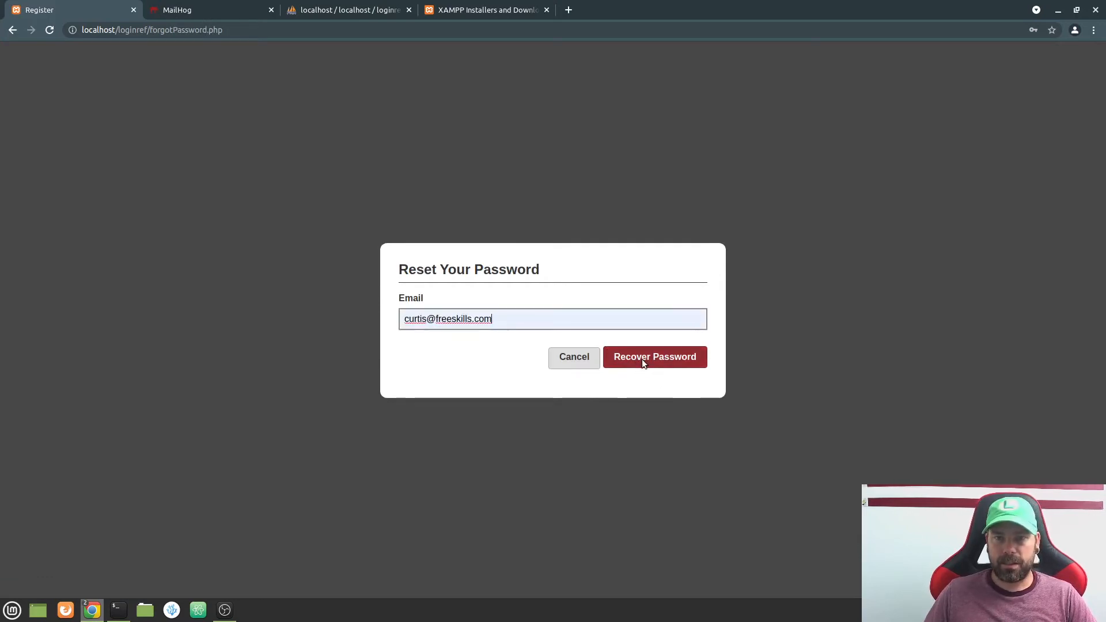
{"action": "left_click", "coordinate": [654, 357]}
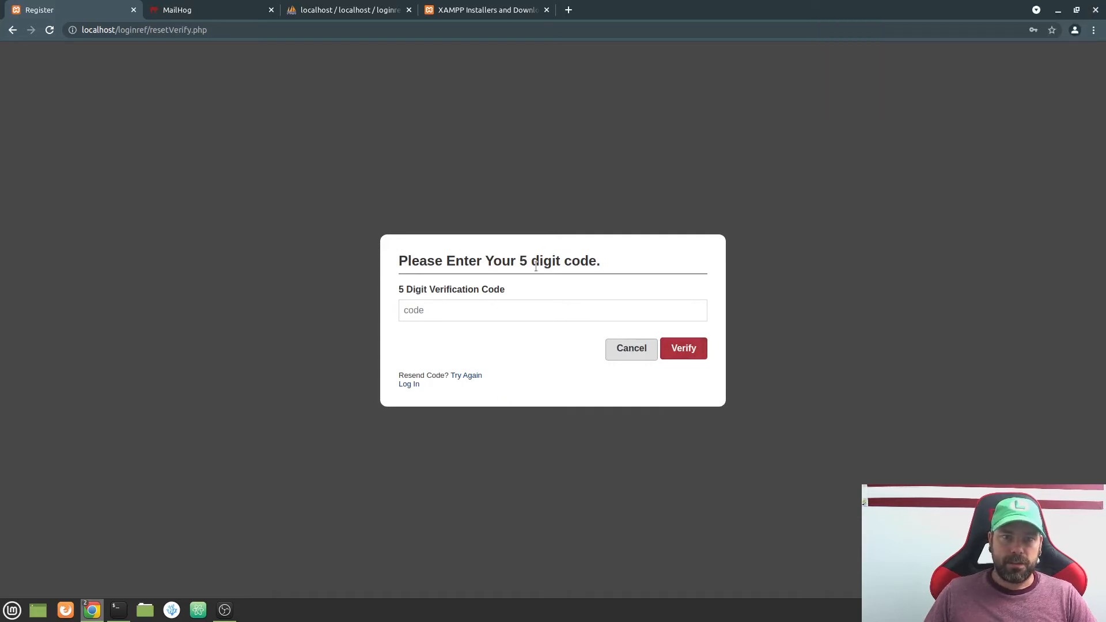
{"action": "mouse_move", "coordinate": [570, 298]}
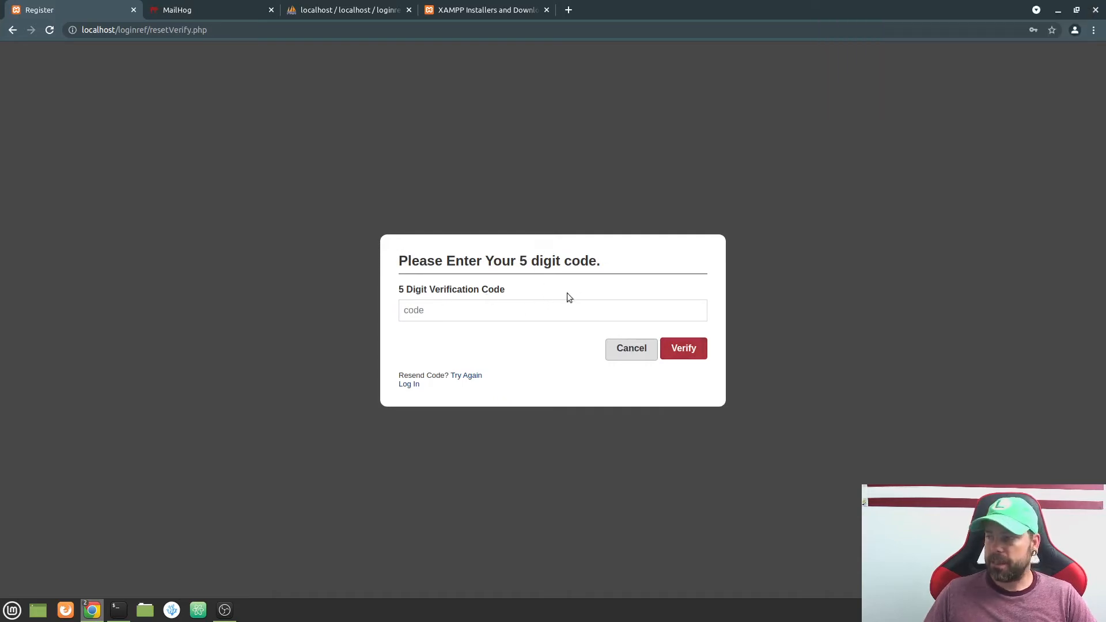
{"action": "mouse_move", "coordinate": [253, 81]}
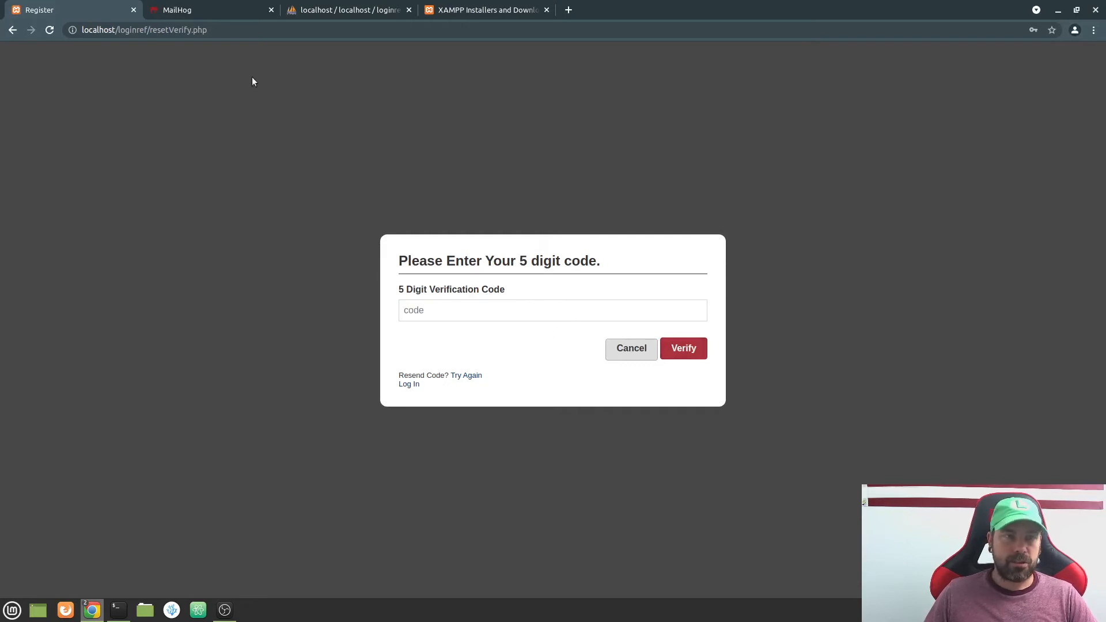
{"action": "left_click", "coordinate": [175, 10]}
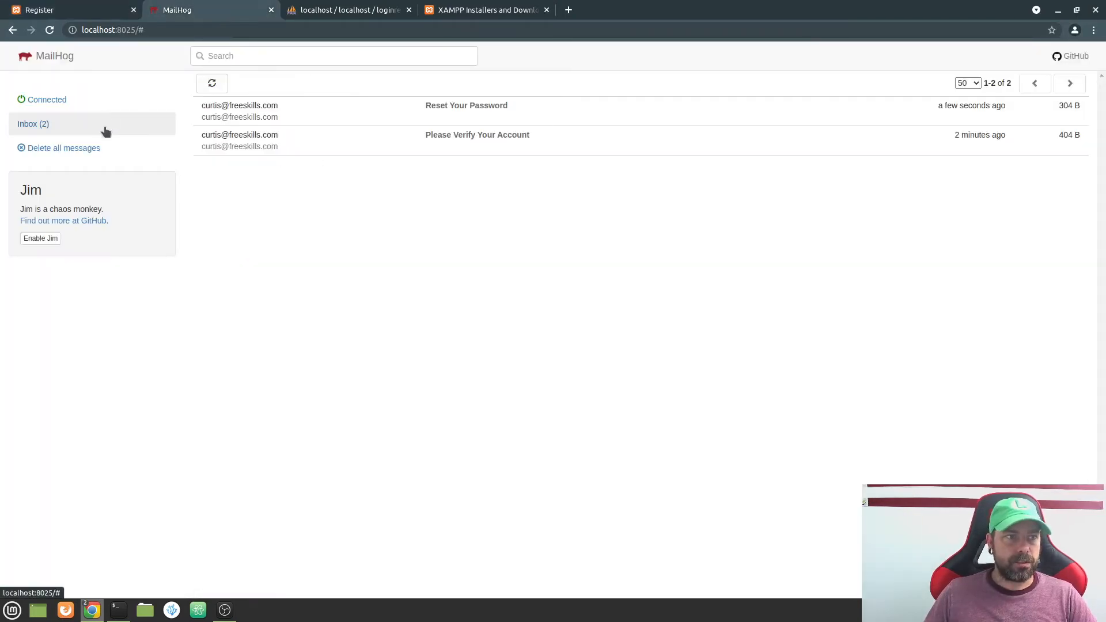
{"action": "mouse_move", "coordinate": [497, 114]}
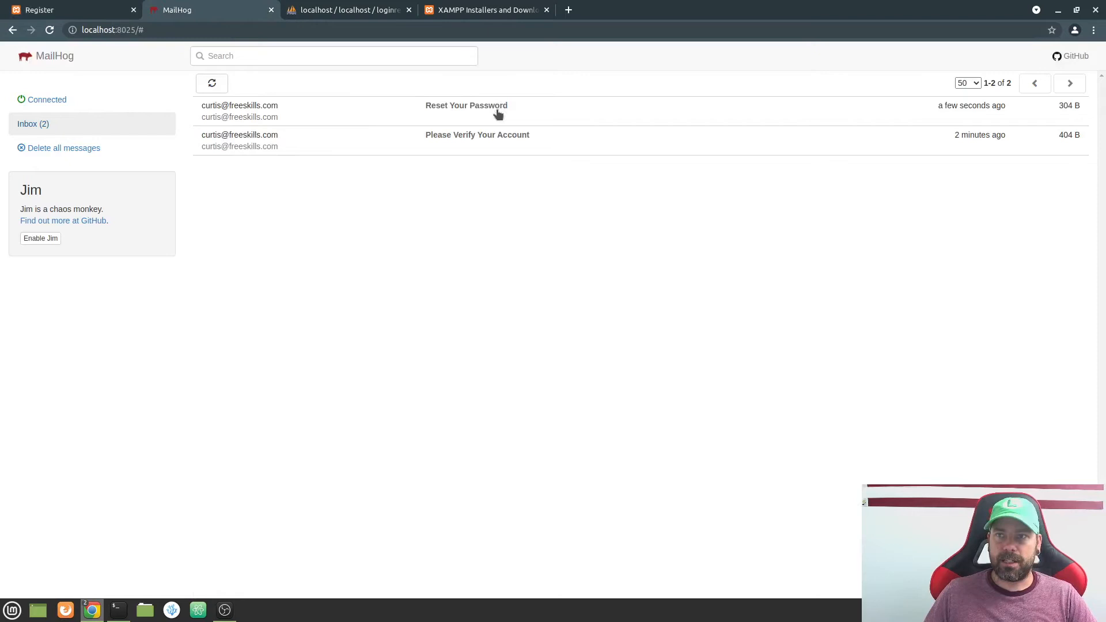
{"action": "left_click", "coordinate": [466, 106]}
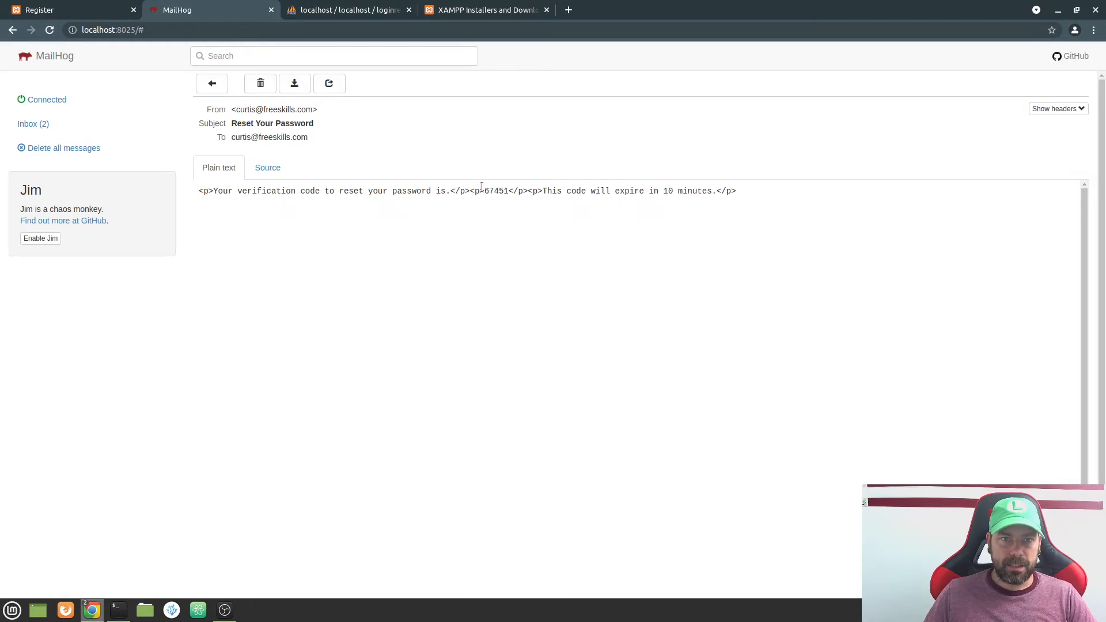
{"action": "double_click", "coordinate": [497, 191]}
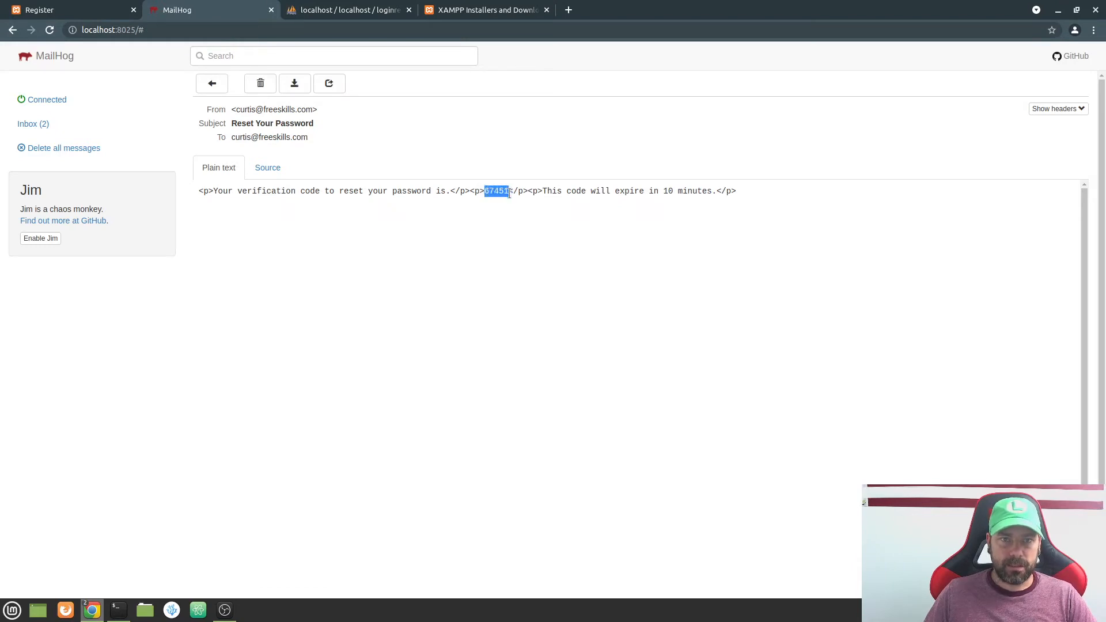
{"action": "right_click", "coordinate": [496, 190]}
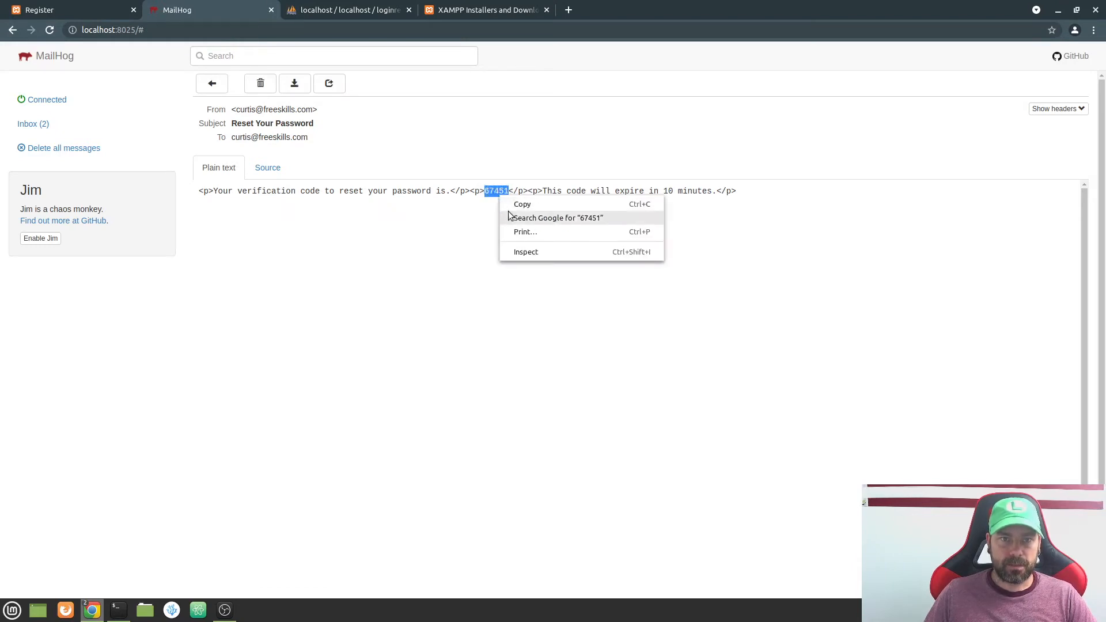
{"action": "left_click", "coordinate": [69, 10]}
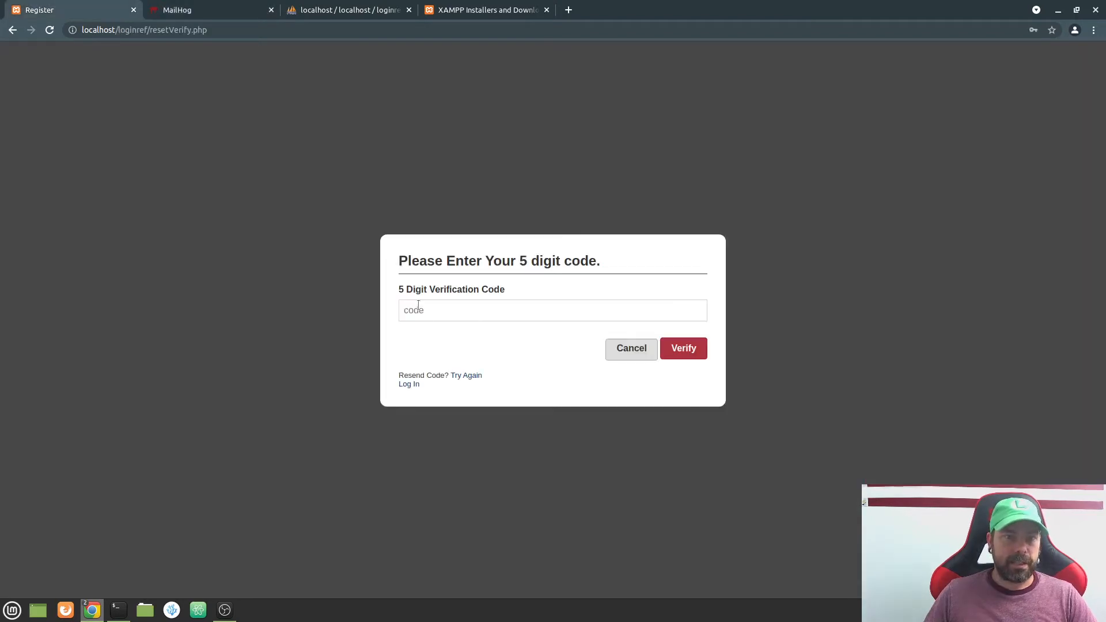
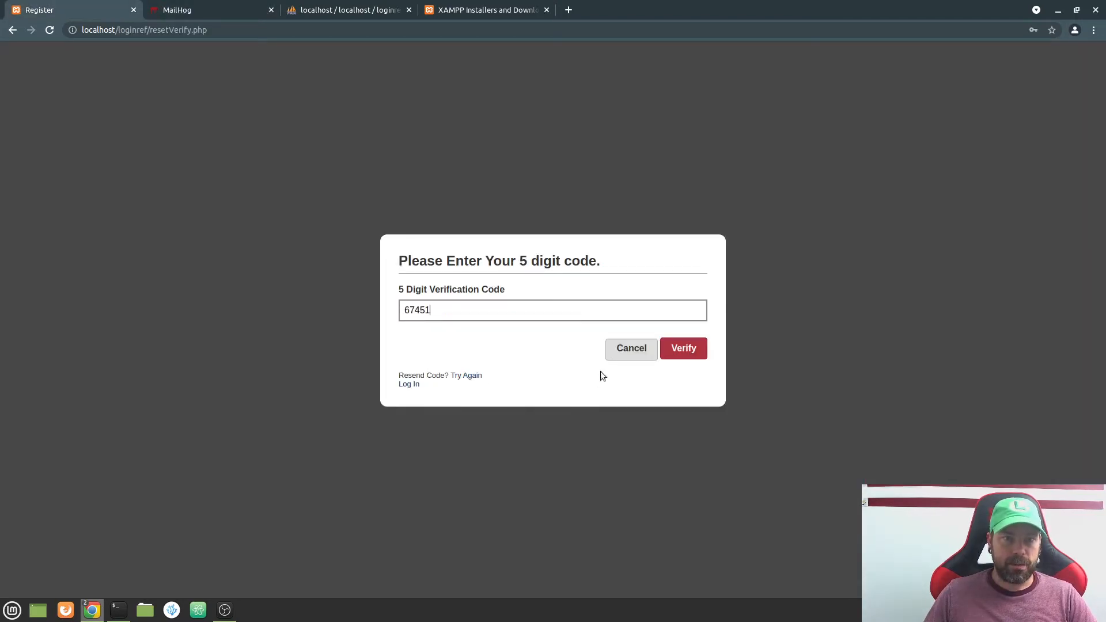
{"action": "left_click", "coordinate": [683, 348]}
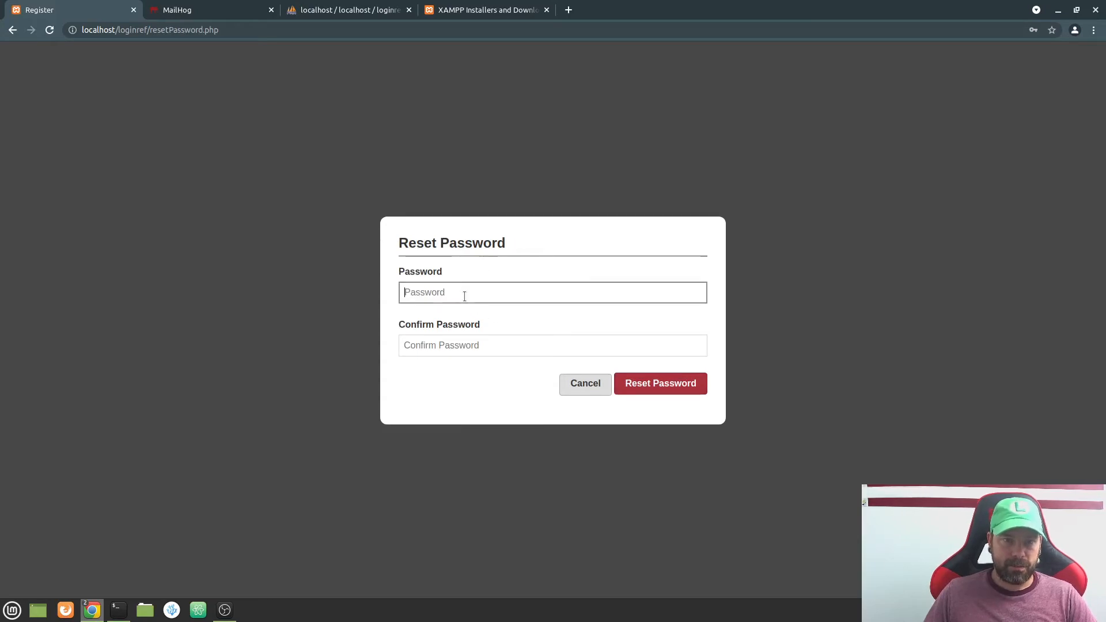
{"action": "type", "text": "••••"}
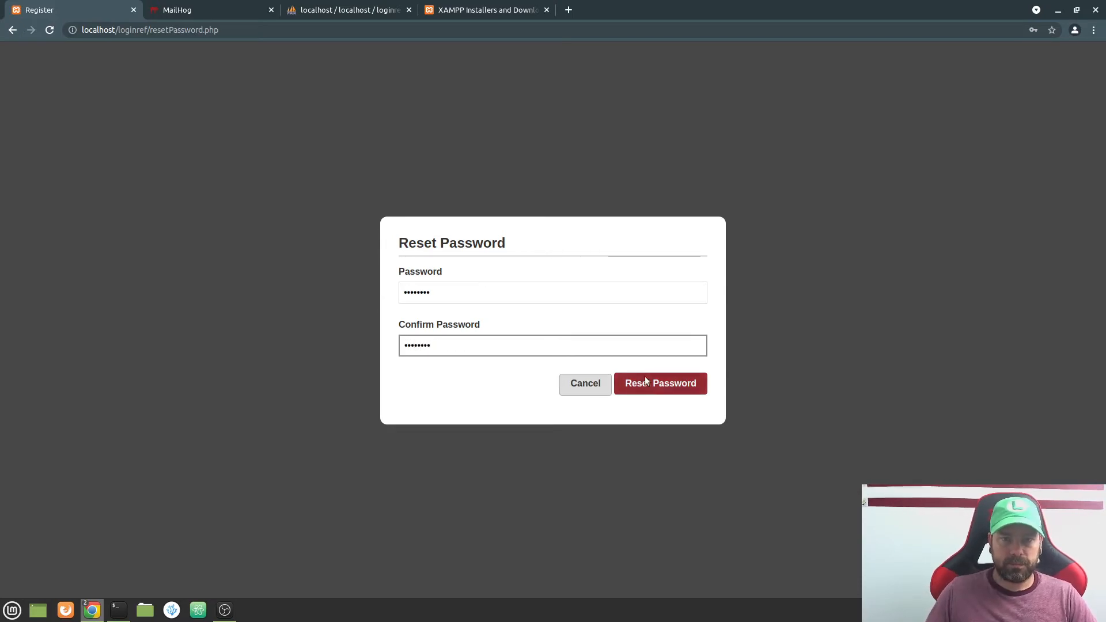
{"action": "left_click", "coordinate": [660, 383]}
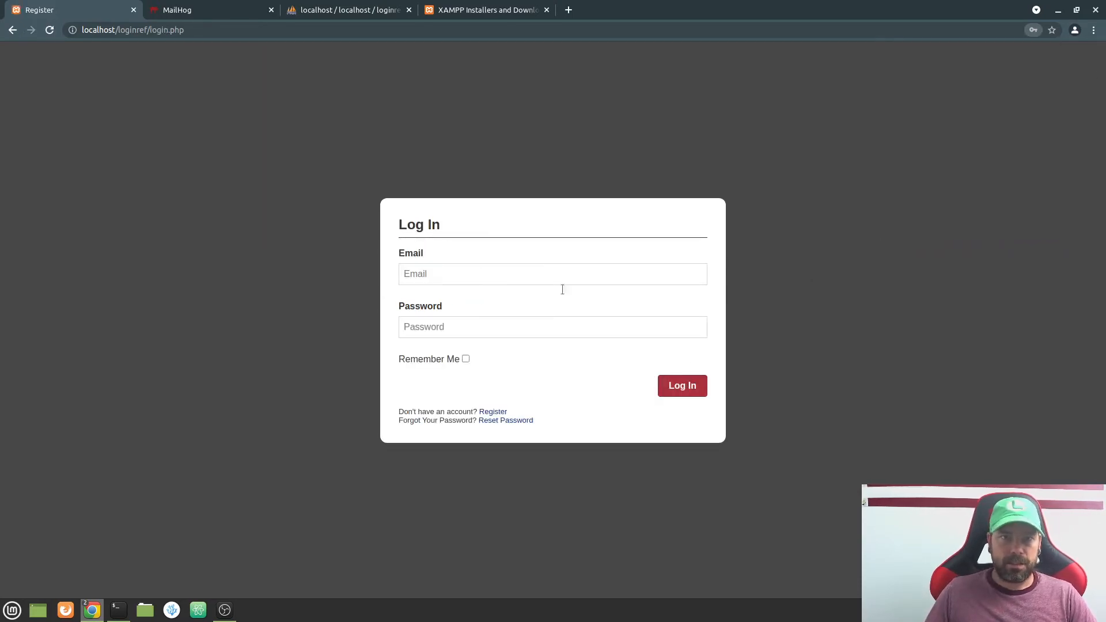
{"action": "left_click", "coordinate": [552, 273]}
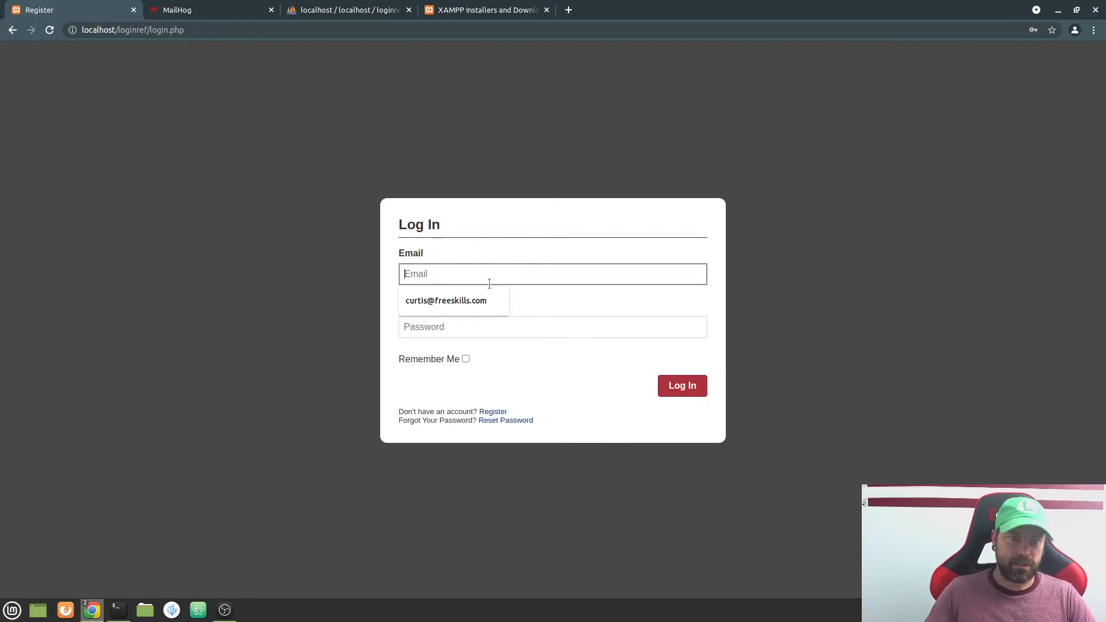
{"action": "left_click", "coordinate": [446, 300]}
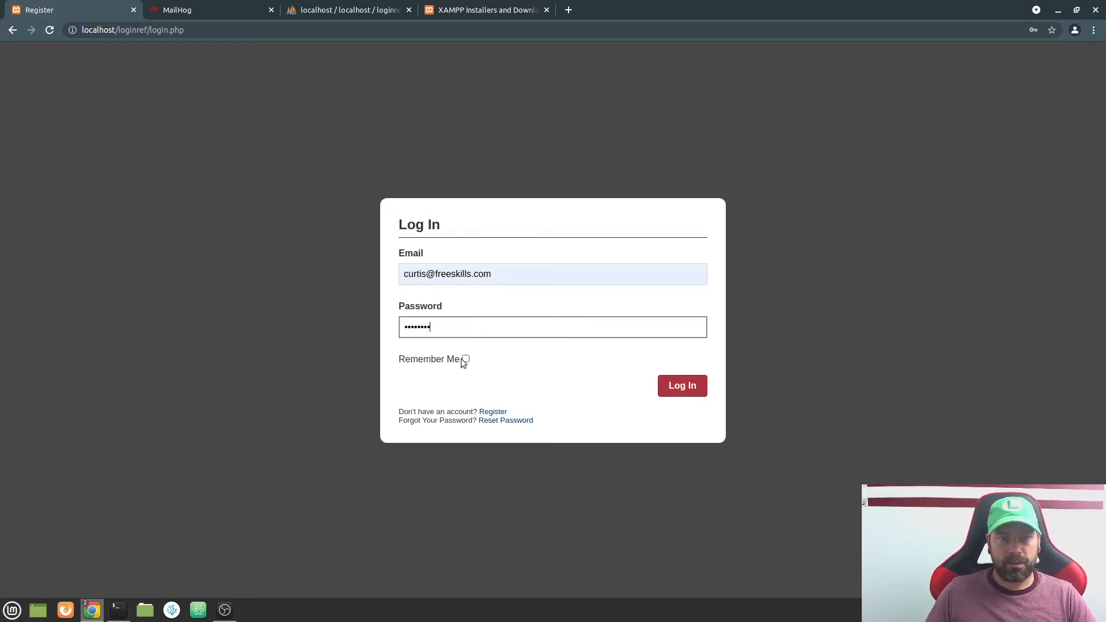
{"action": "left_click", "coordinate": [682, 385]}
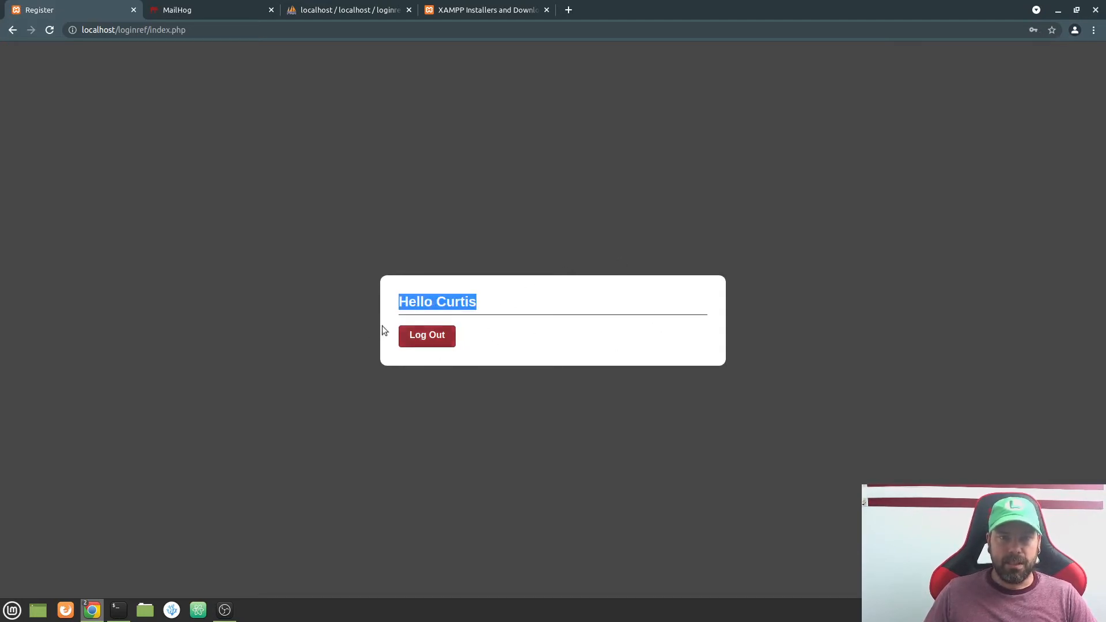
{"action": "left_click", "coordinate": [537, 427]}
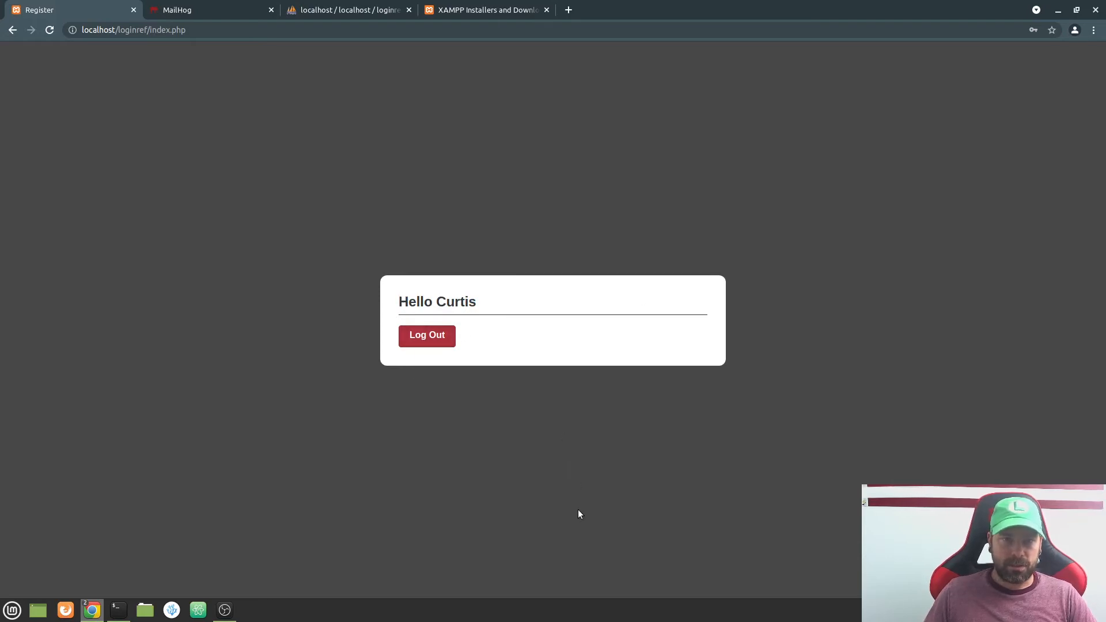
- Inspect localhost cookies in DevTools, showing PHPSESSID and the remember-me cookie, then close DevTools
{"action": "key", "text": "F12"}
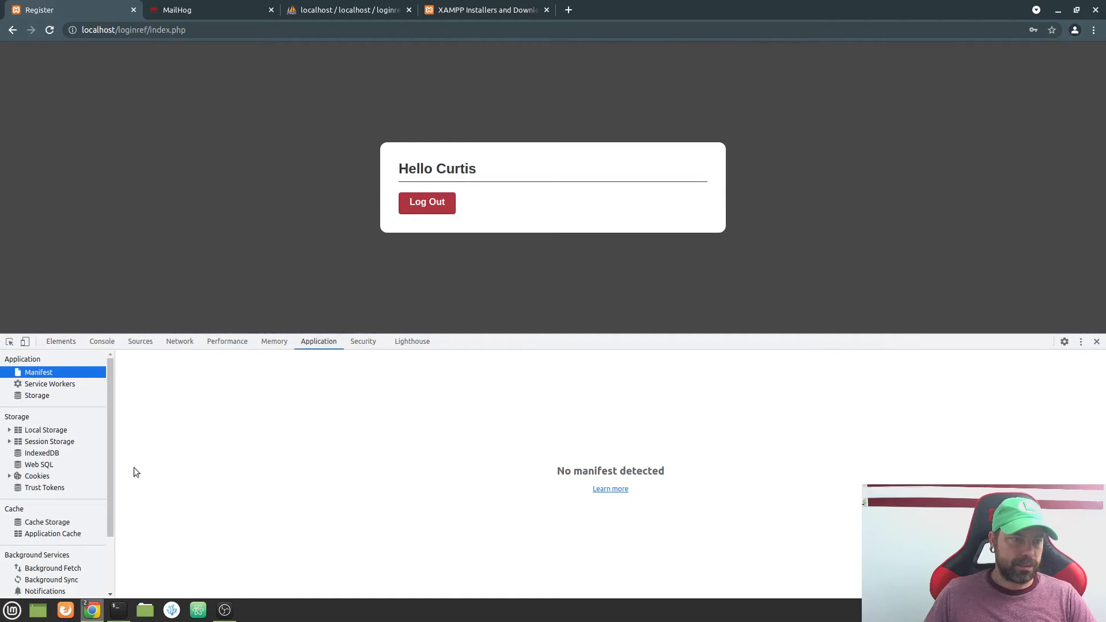
{"action": "left_click", "coordinate": [37, 476]}
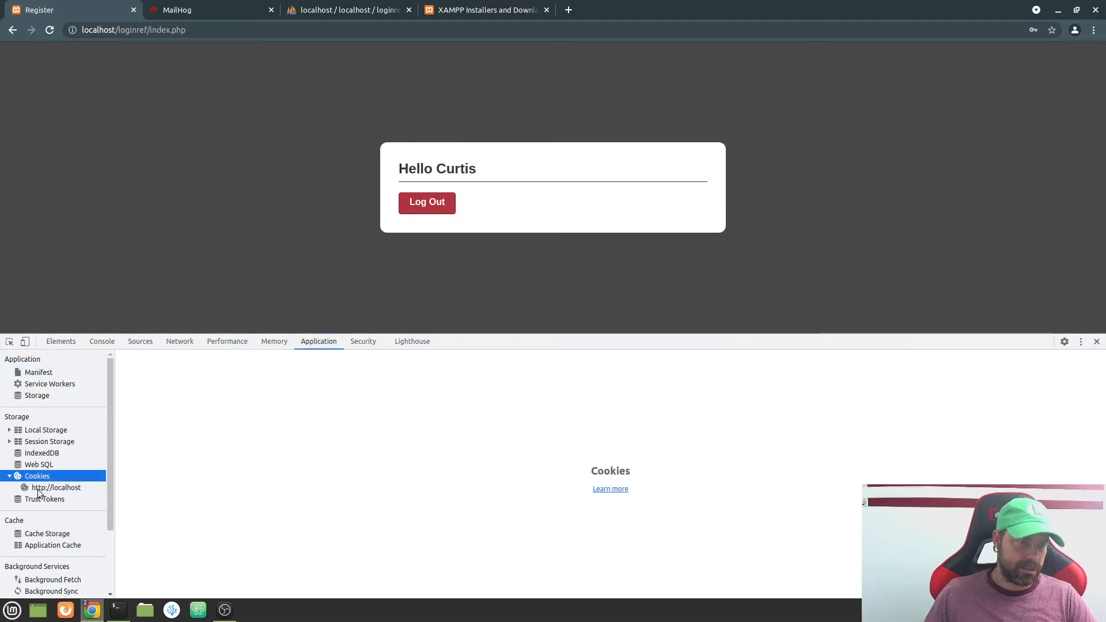
{"action": "left_click", "coordinate": [57, 487]}
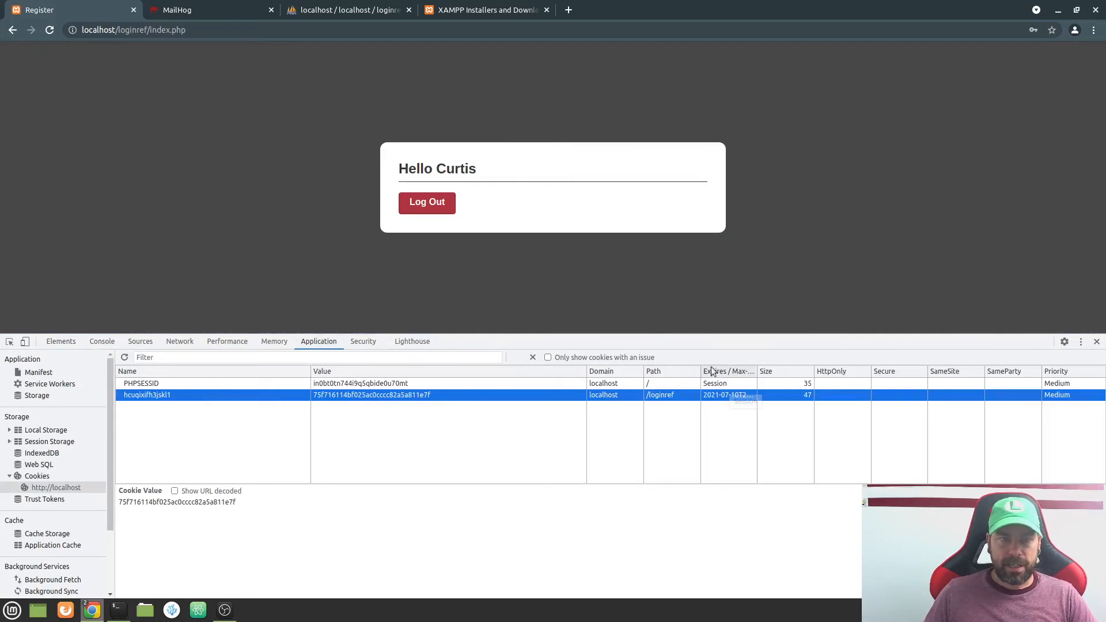
{"action": "mouse_move", "coordinate": [271, 156]}
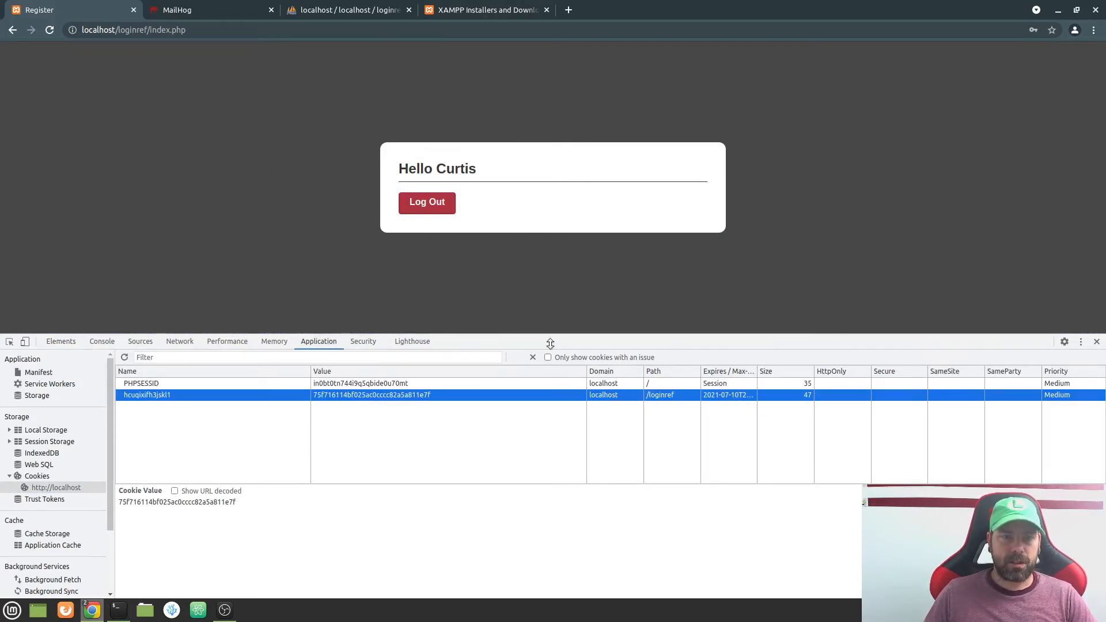
{"action": "mouse_move", "coordinate": [895, 360]}
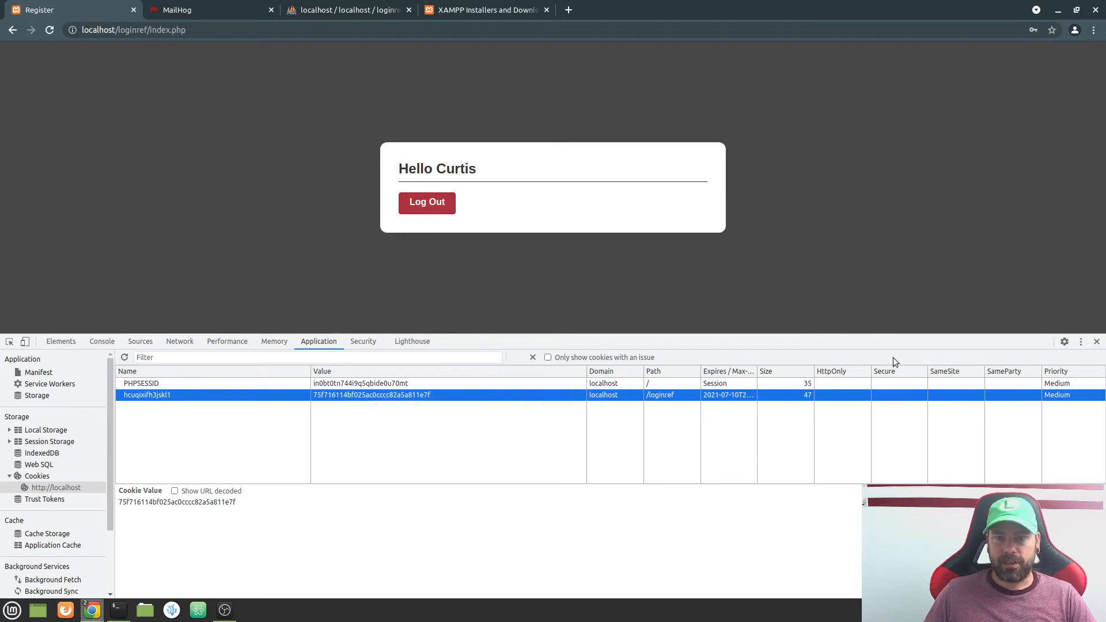
{"action": "key", "text": "F12"}
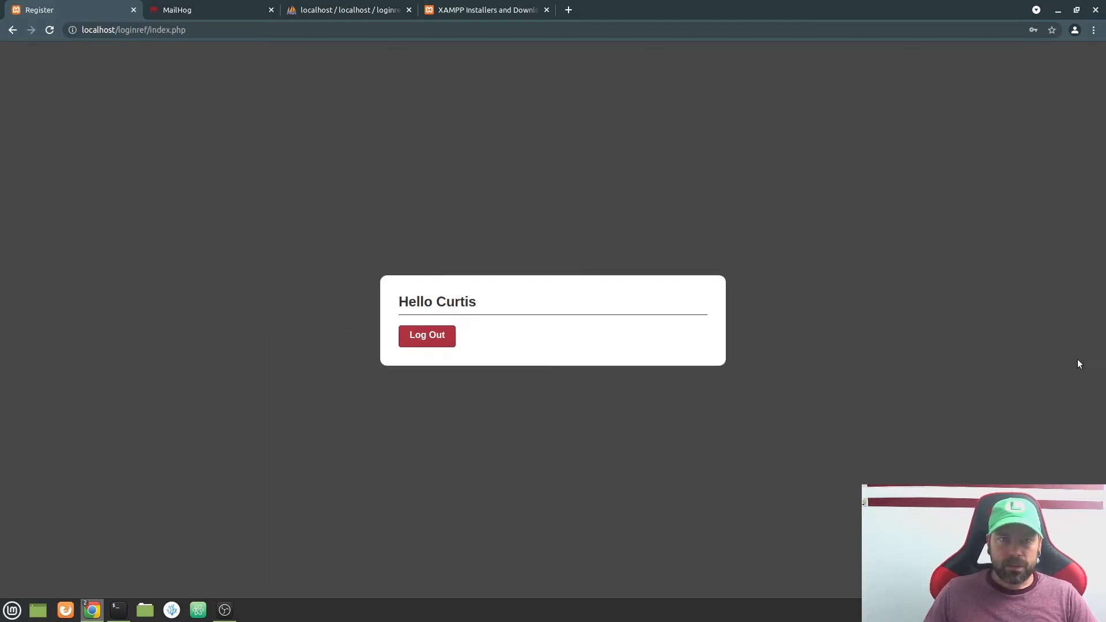
- Log out of the loginref account to return to the empty login form
{"action": "left_click", "coordinate": [427, 335]}
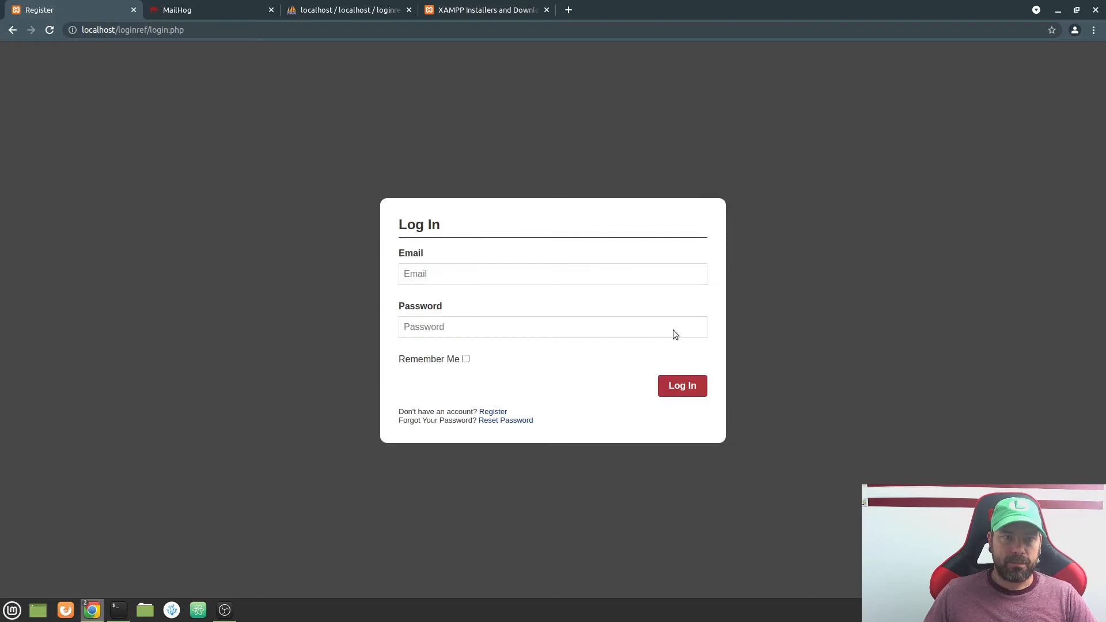
{"action": "mouse_move", "coordinate": [514, 349]}
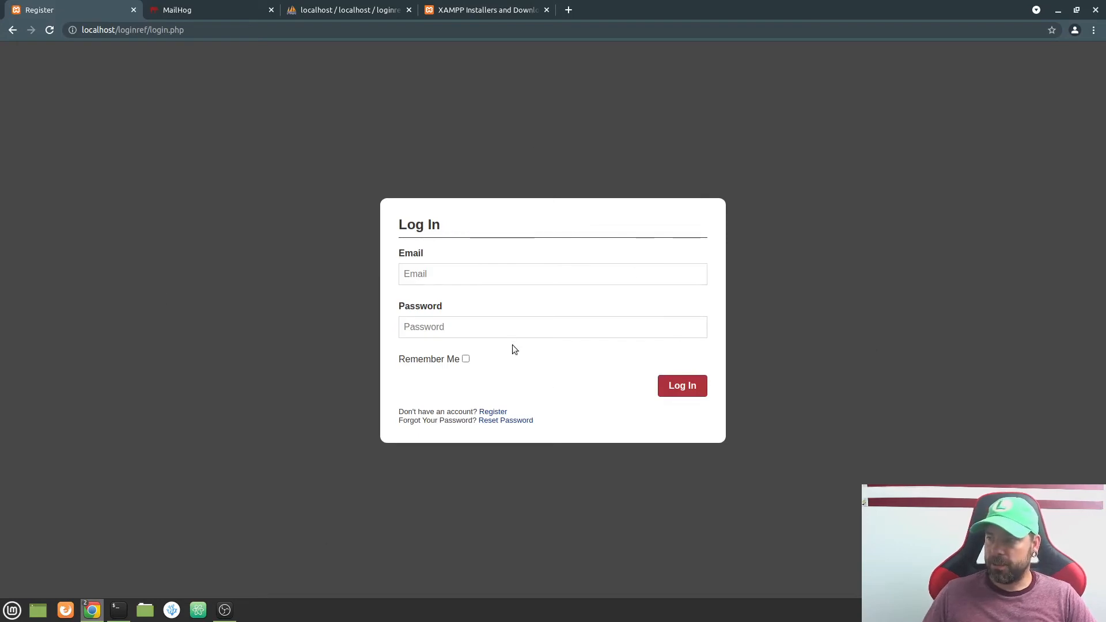
{"action": "mouse_move", "coordinate": [366, 389]}
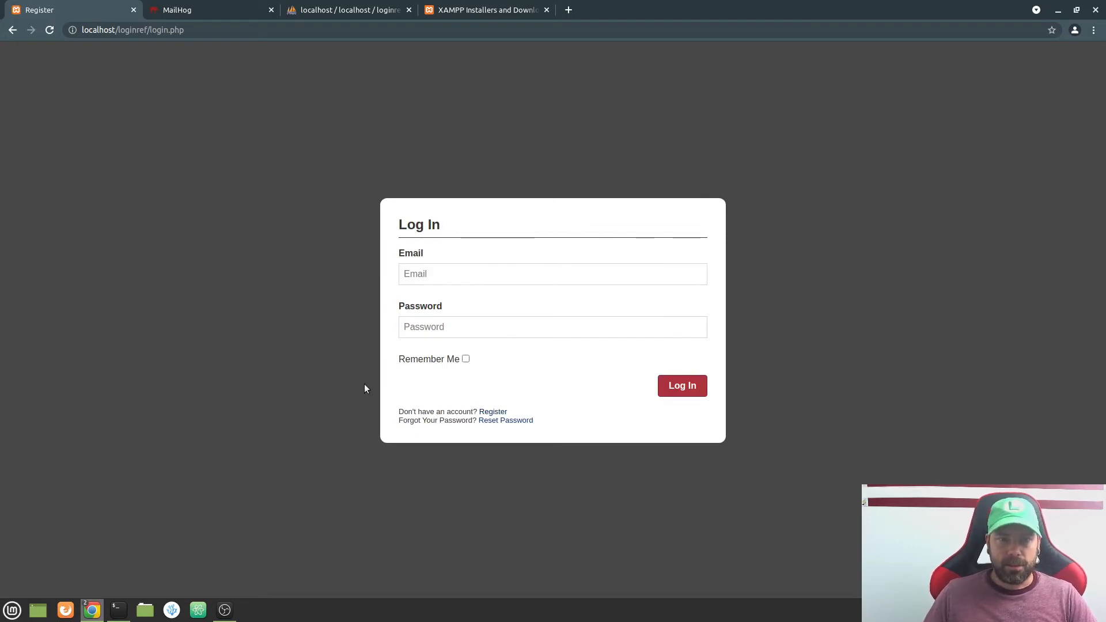
{"action": "left_click", "coordinate": [552, 274]}
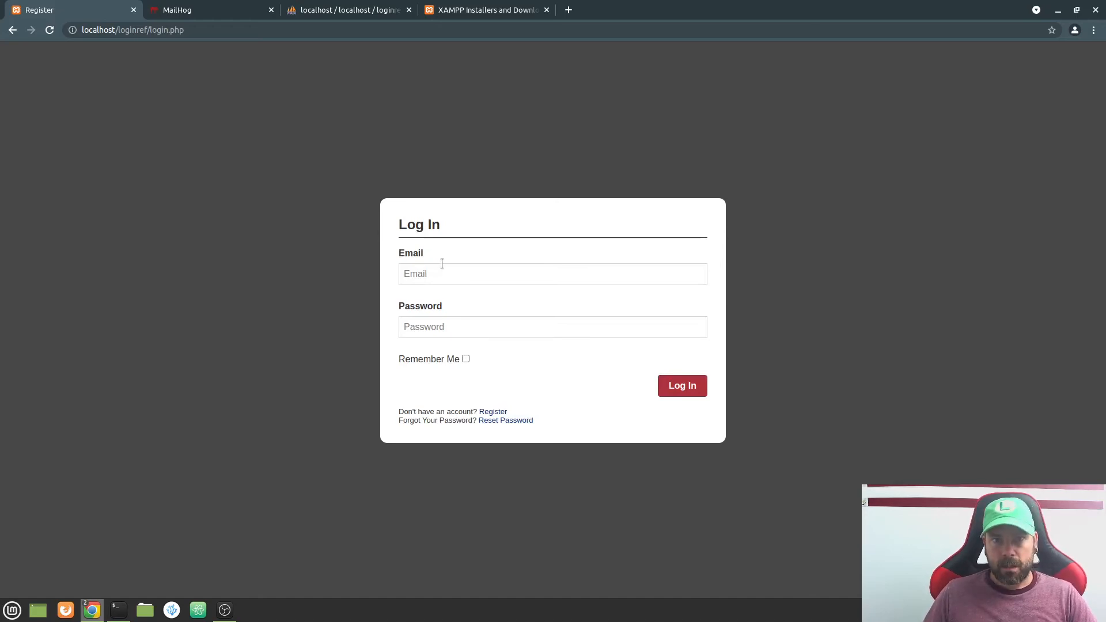
{"action": "mouse_move", "coordinate": [528, 60]}
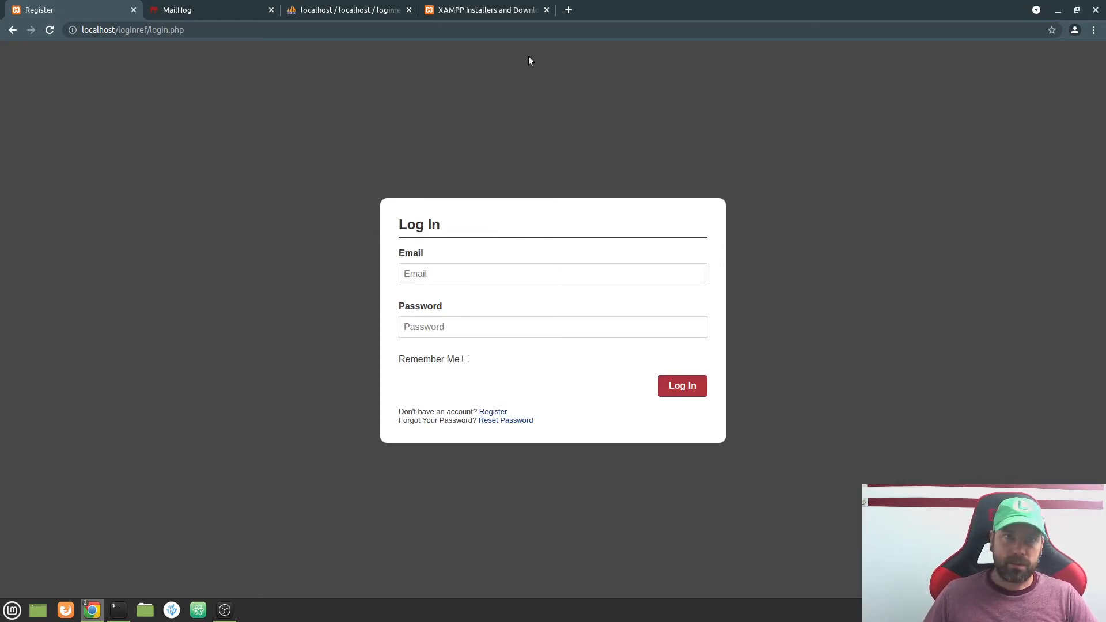
{"action": "mouse_move", "coordinate": [771, 179]}
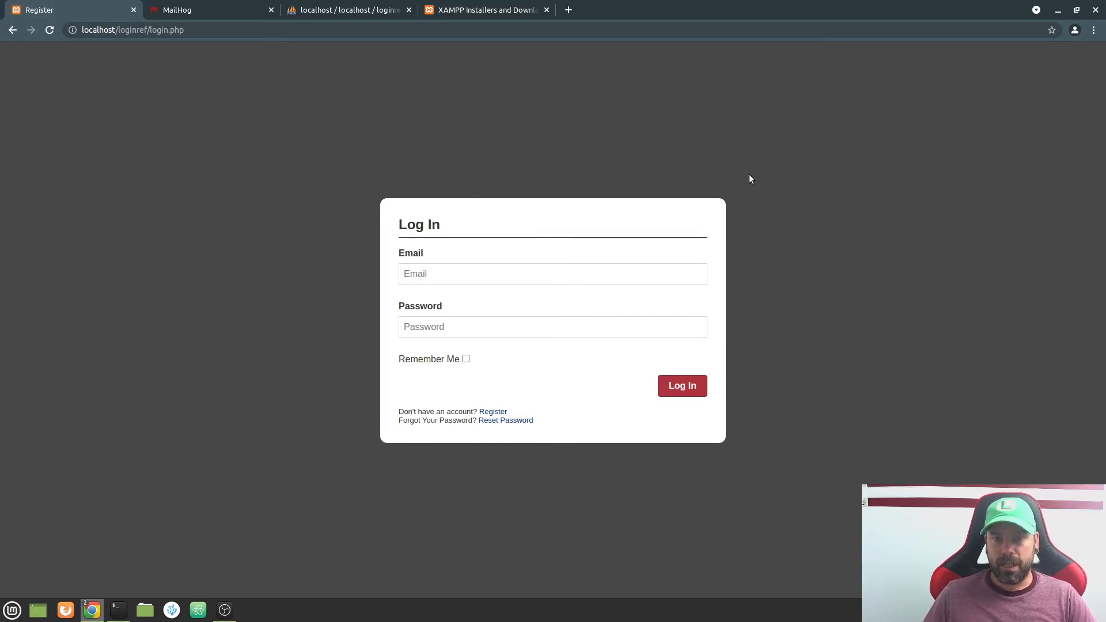
{"action": "mouse_move", "coordinate": [745, 170]}
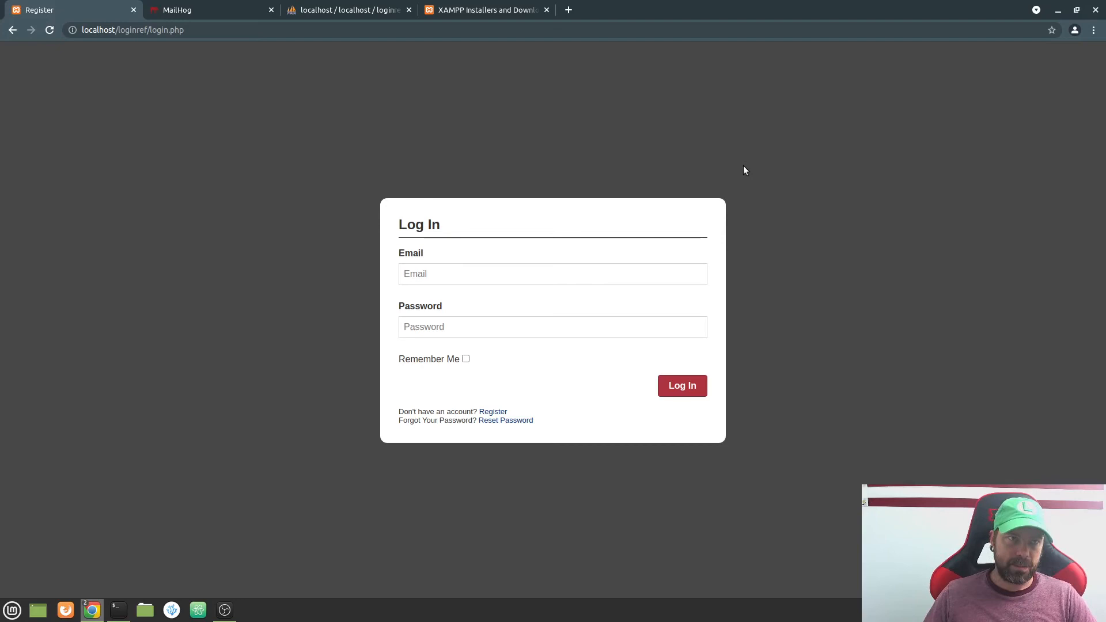
{"action": "mouse_move", "coordinate": [735, 175]}
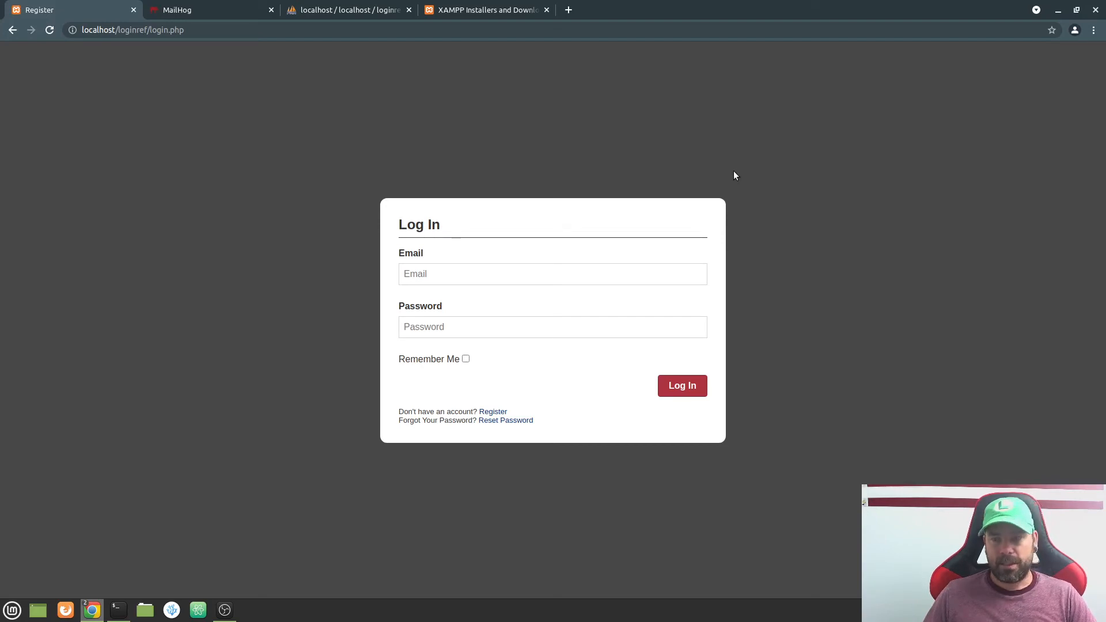
{"action": "mouse_move", "coordinate": [371, 510]}
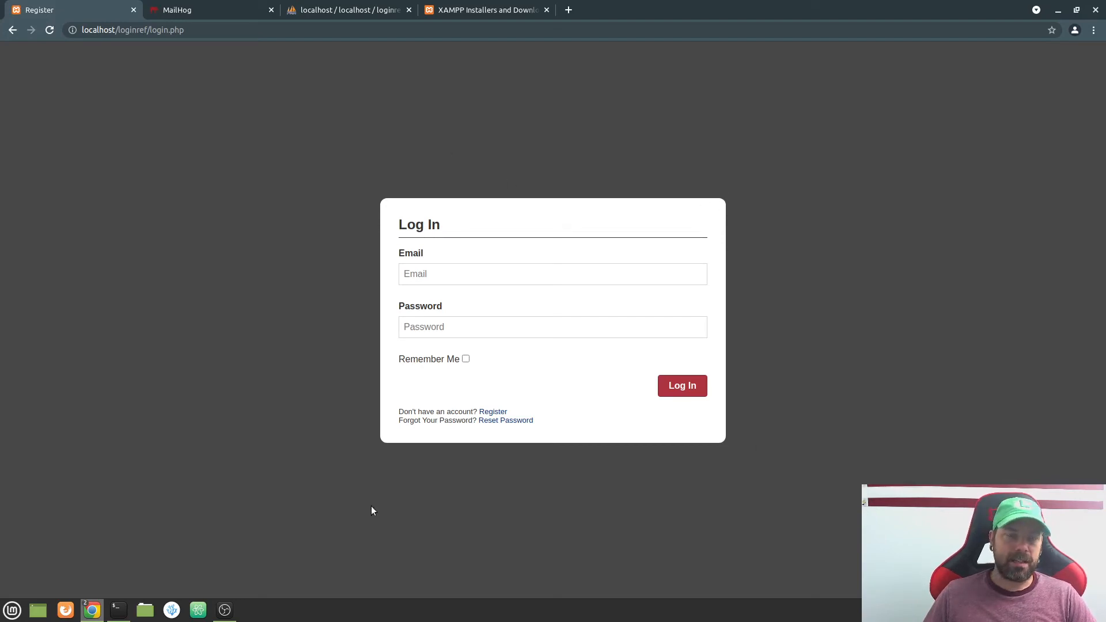
{"action": "mouse_move", "coordinate": [428, 181]}
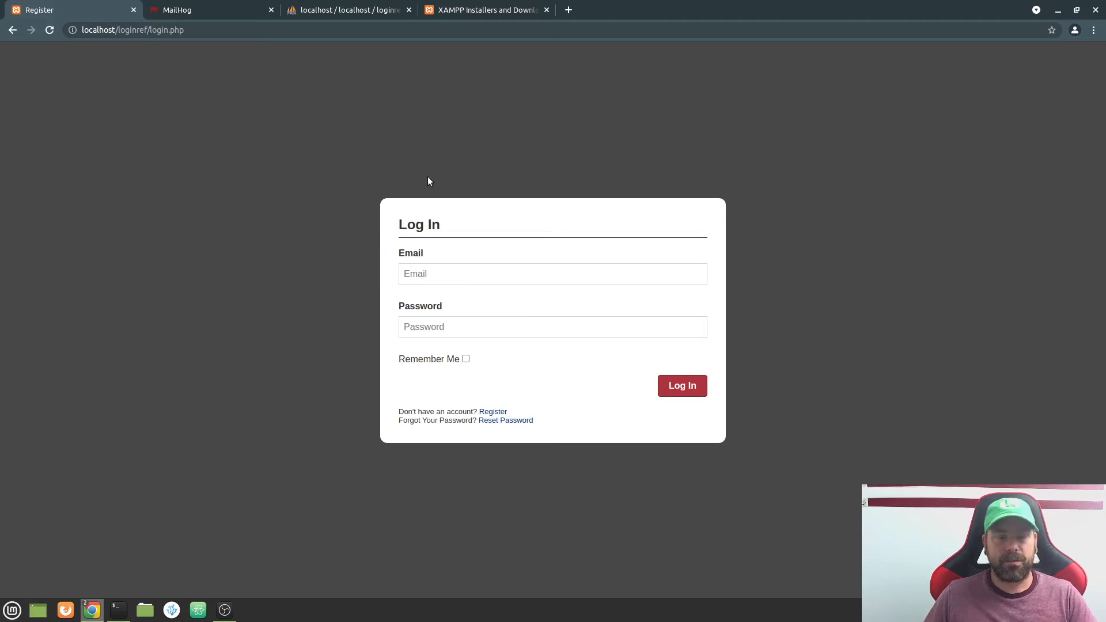
{"action": "left_click", "coordinate": [485, 9]}
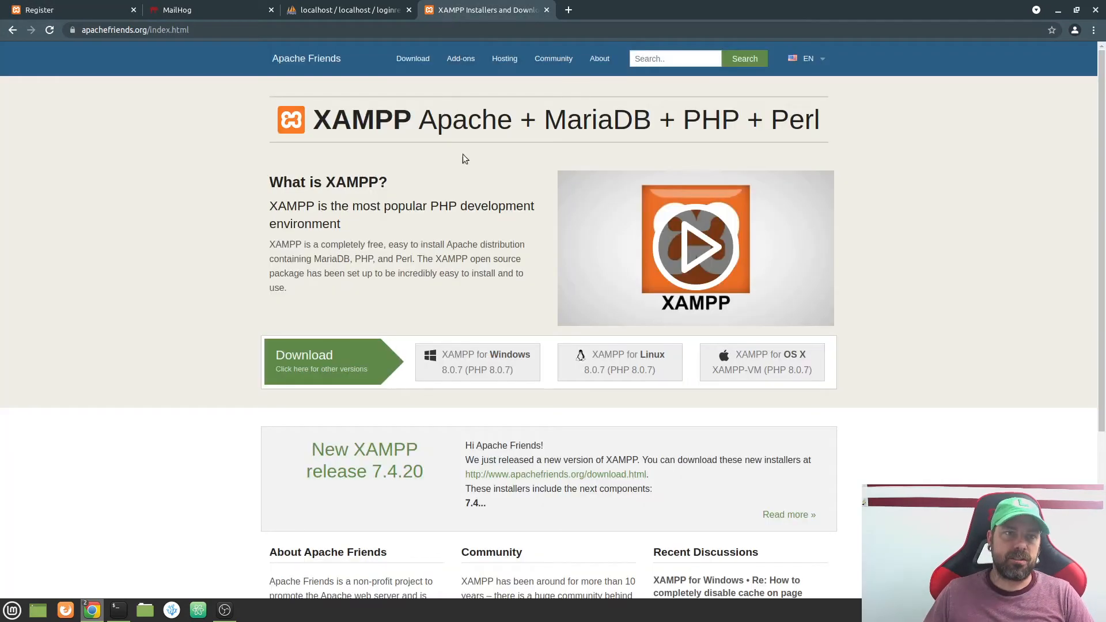
{"action": "mouse_move", "coordinate": [100, 280]}
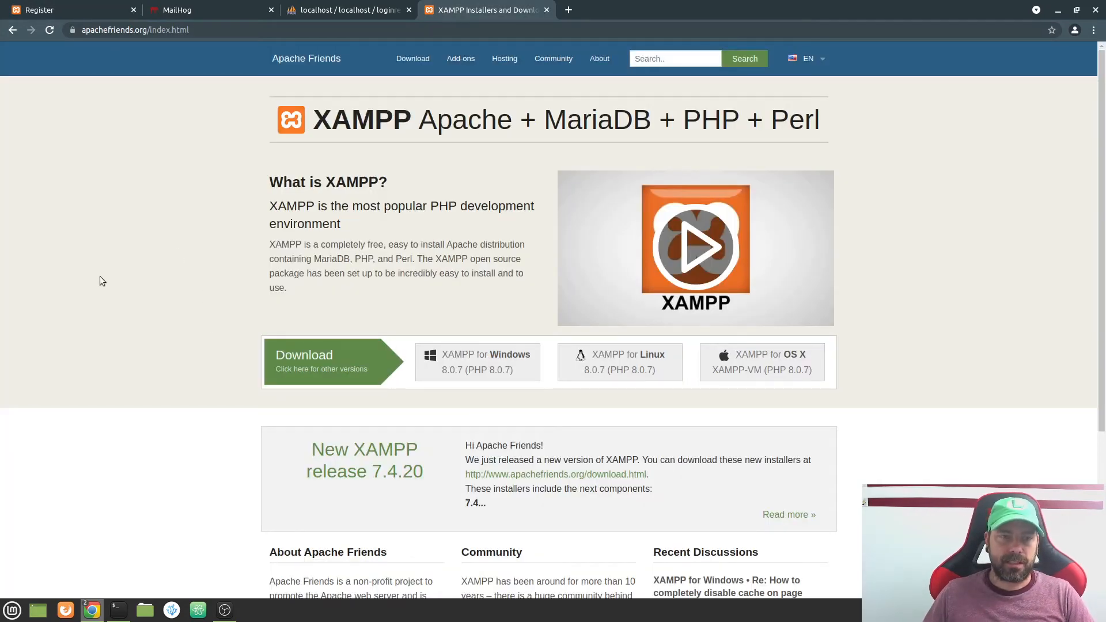
{"action": "mouse_move", "coordinate": [110, 274]}
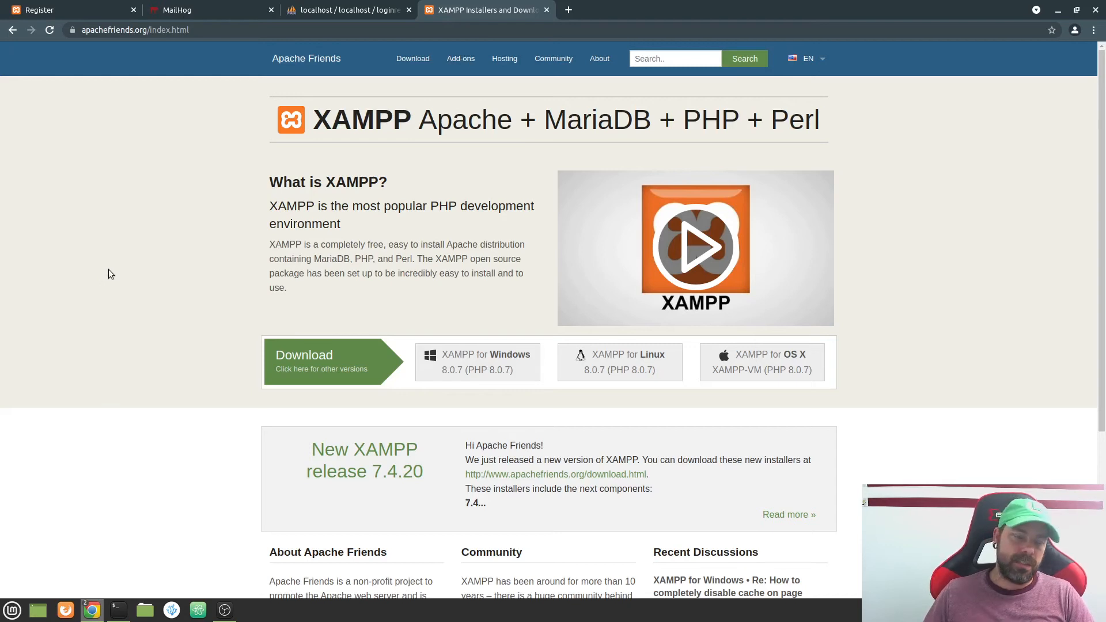
{"action": "mouse_move", "coordinate": [266, 295]}
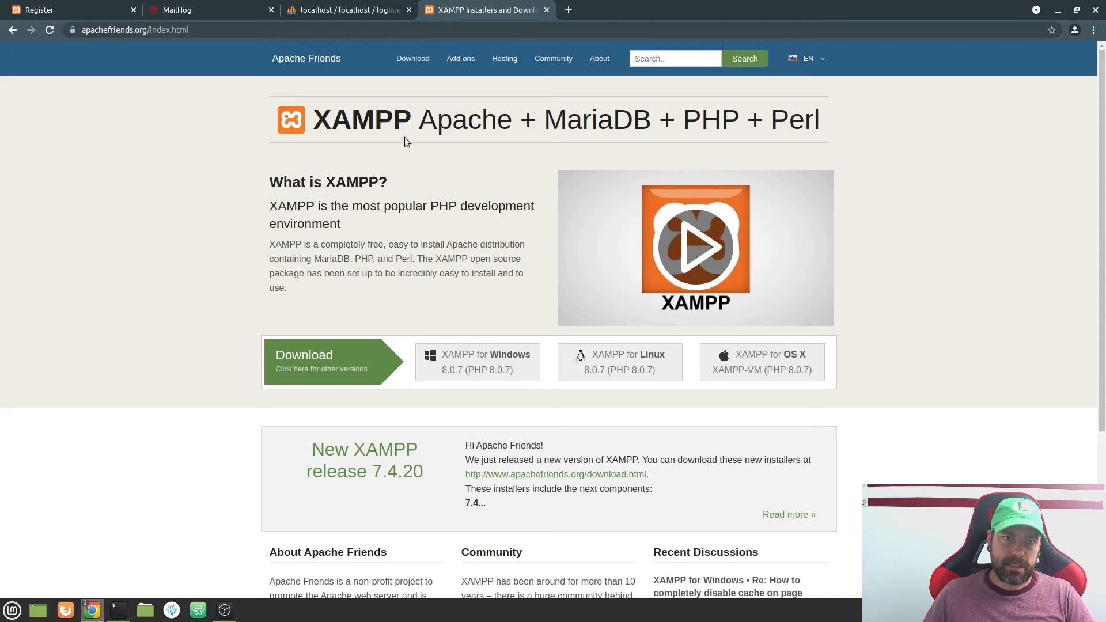
{"action": "mouse_move", "coordinate": [625, 153]}
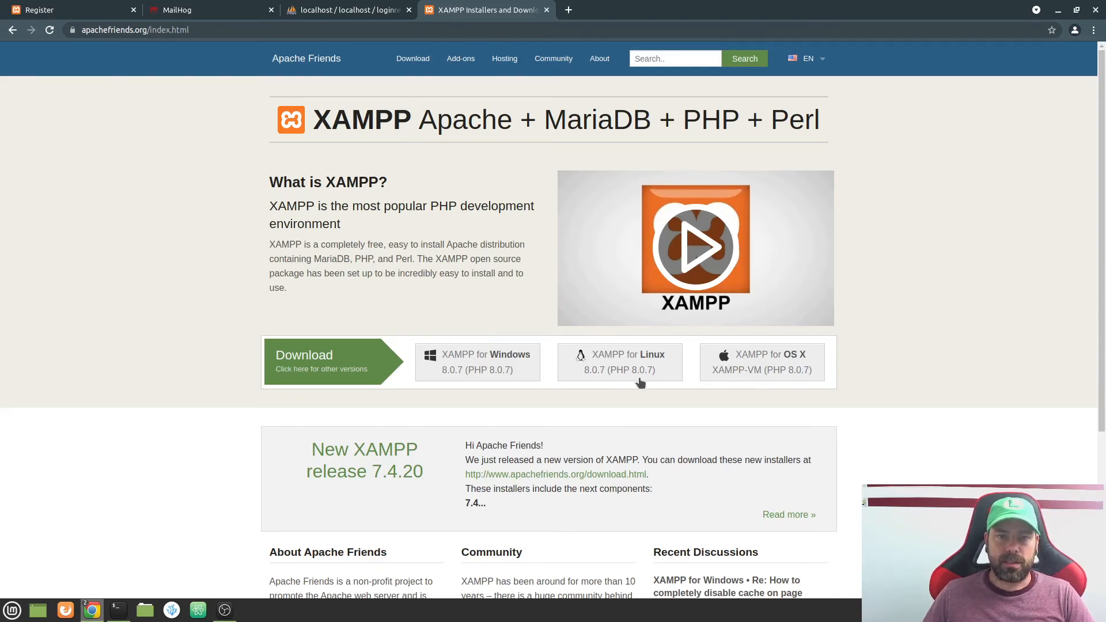
{"action": "mouse_move", "coordinate": [615, 376]}
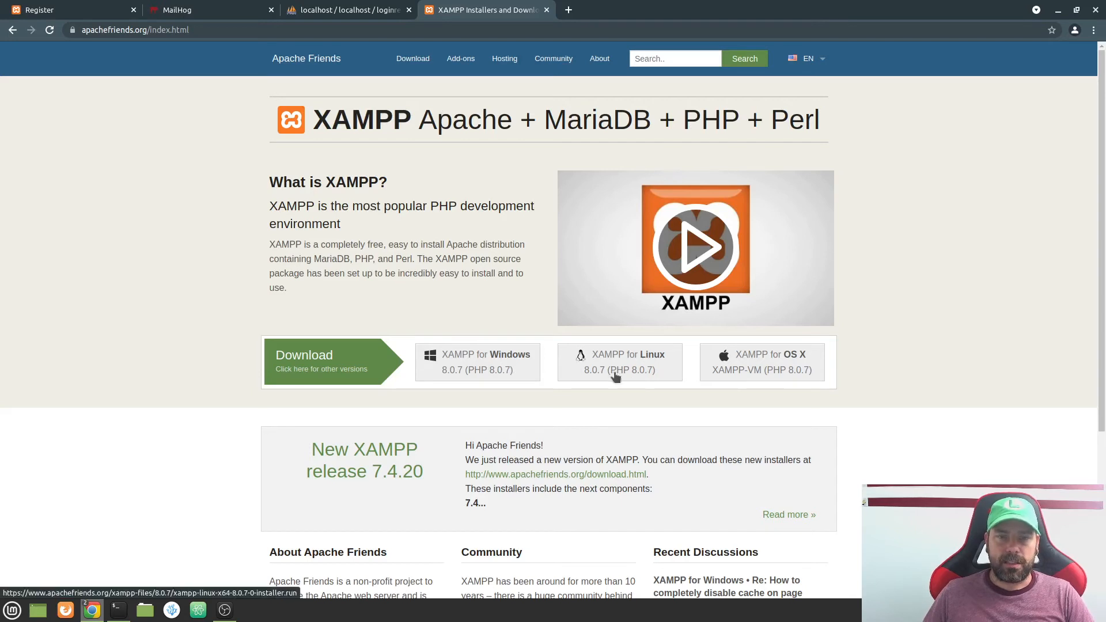
{"action": "mouse_move", "coordinate": [600, 381]}
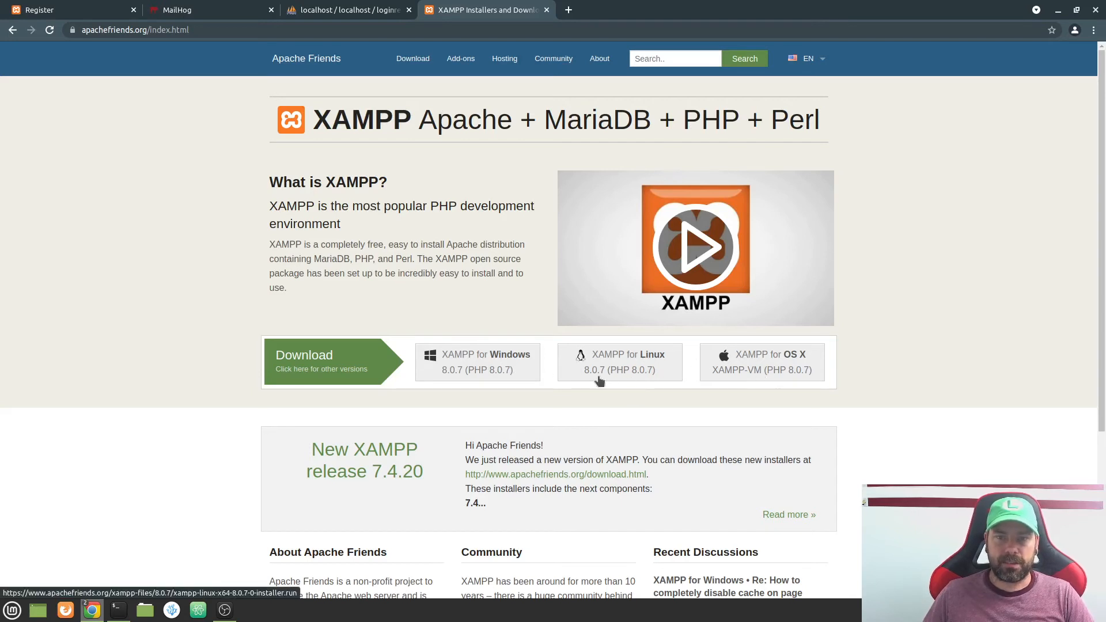
{"action": "mouse_move", "coordinate": [622, 371]}
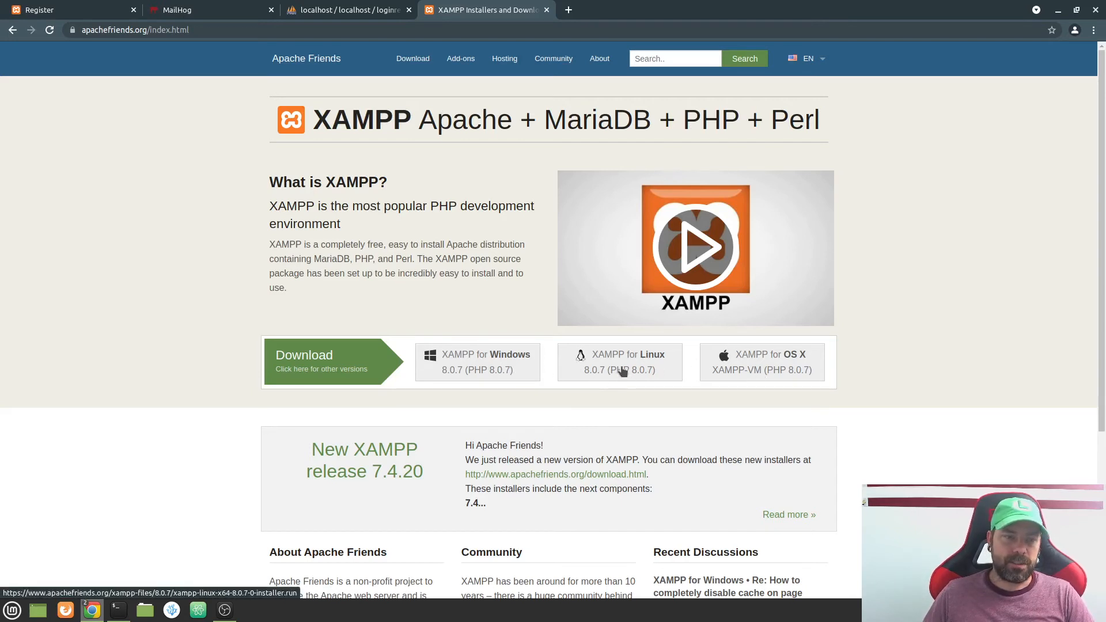
{"action": "mouse_move", "coordinate": [419, 371]}
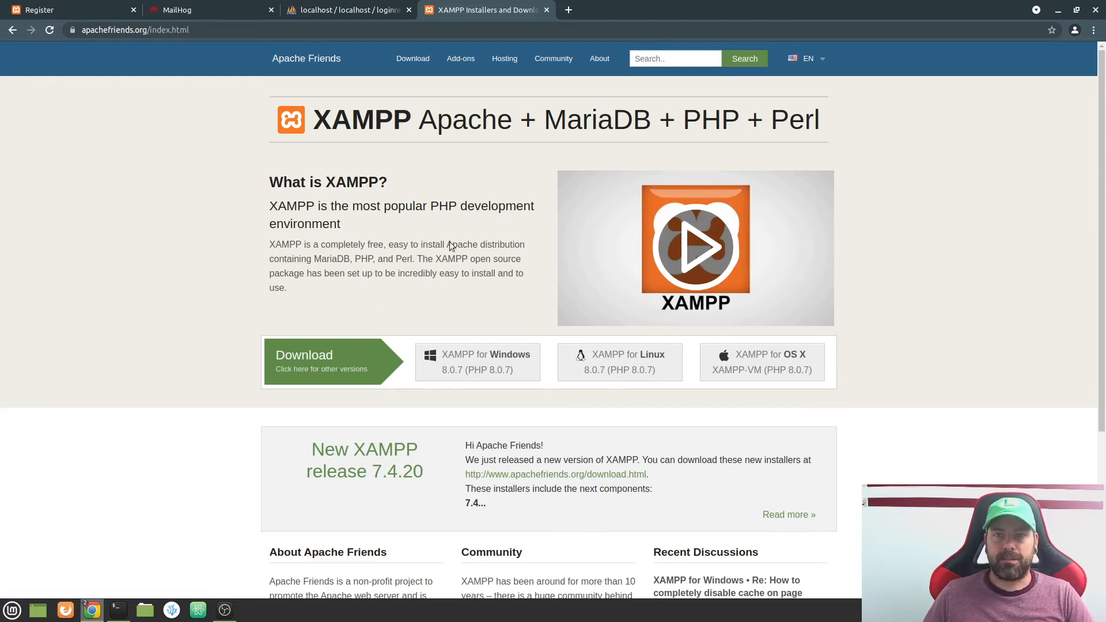
{"action": "mouse_move", "coordinate": [835, 352]}
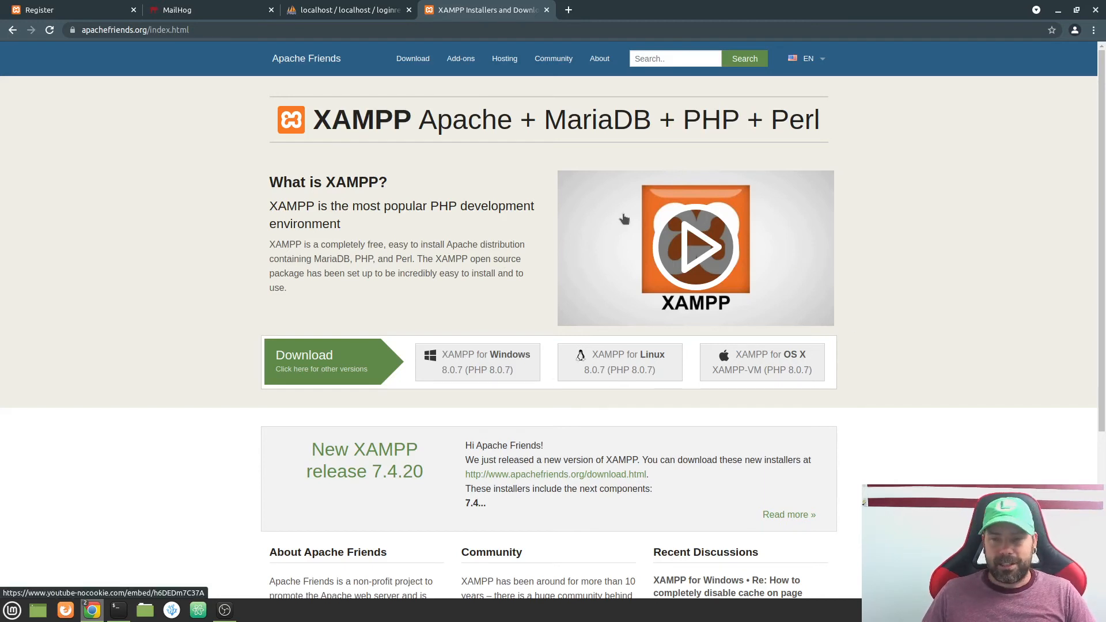
{"action": "left_click", "coordinate": [175, 9]}
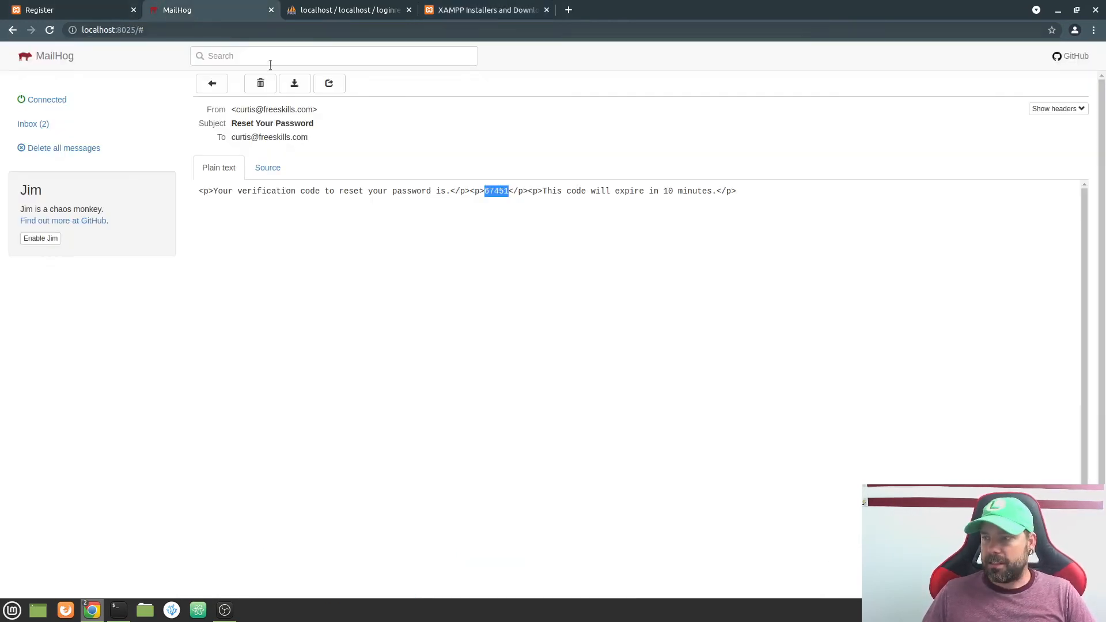
{"action": "left_click", "coordinate": [52, 9]}
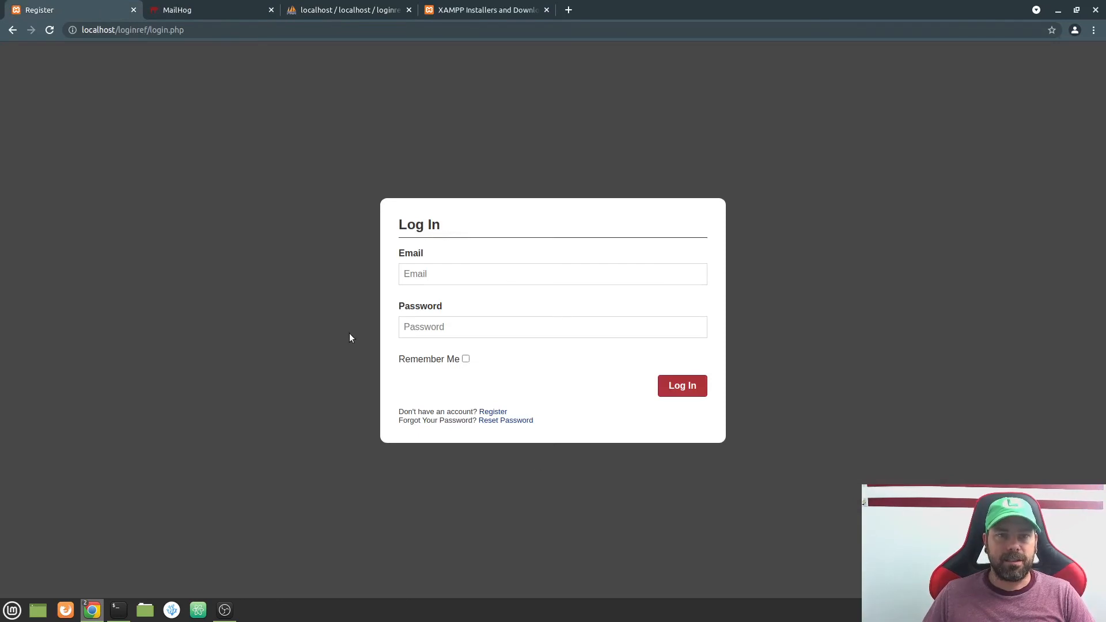
{"action": "mouse_move", "coordinate": [710, 380]}
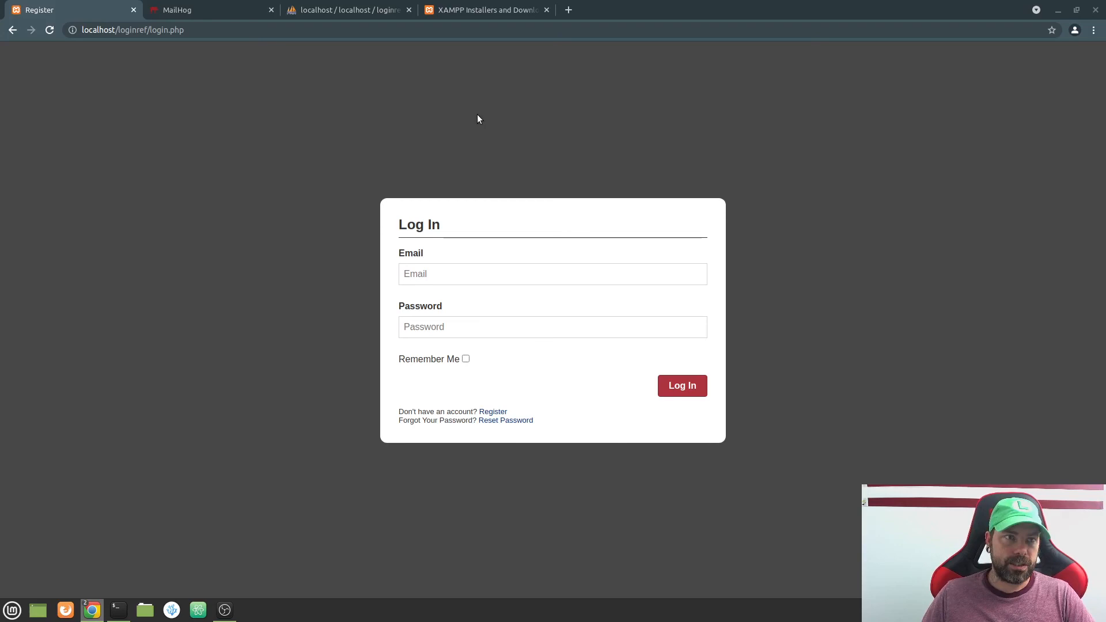
{"action": "mouse_move", "coordinate": [522, 127]}
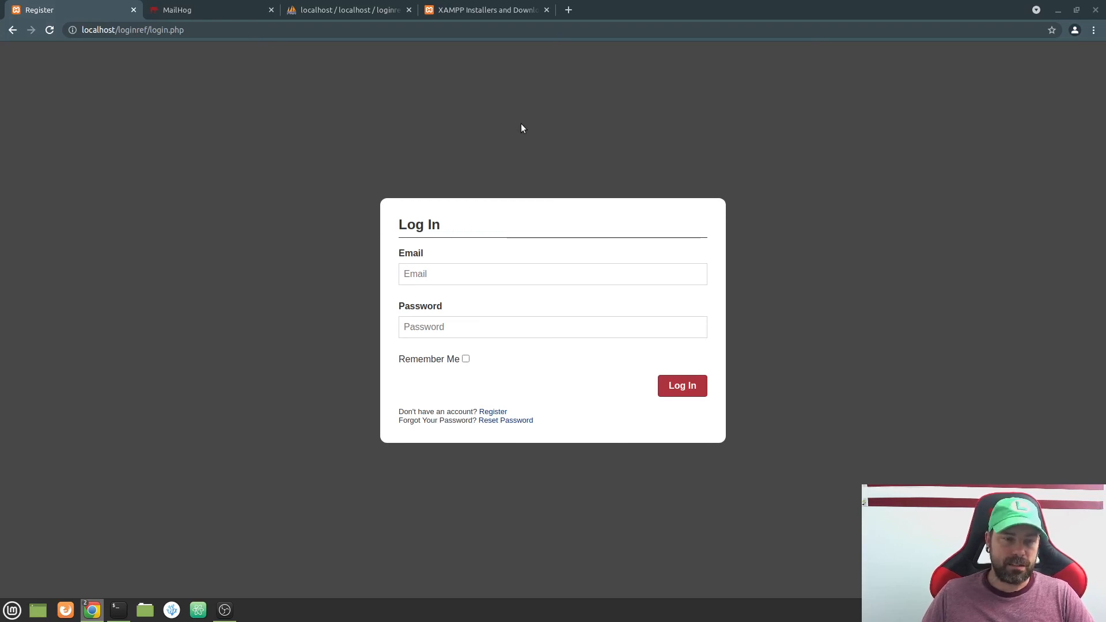